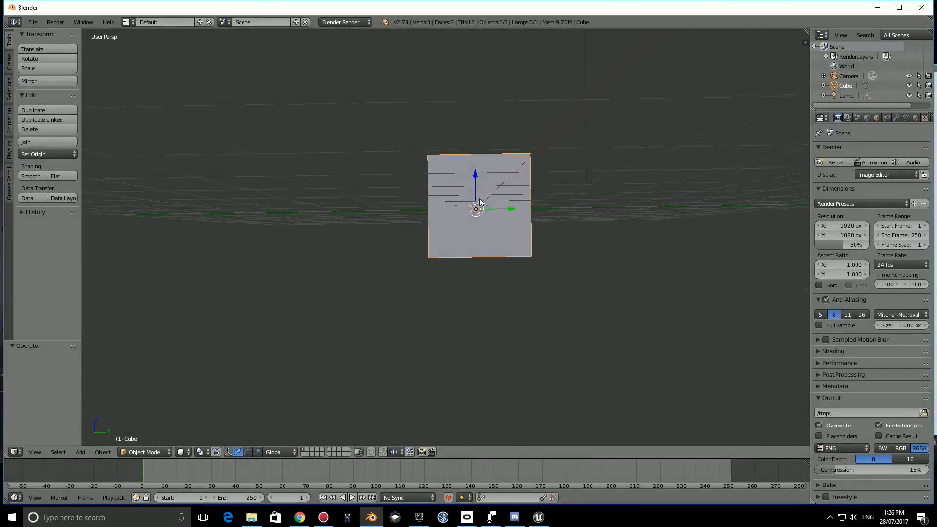
Extrude the cube into a tall multi-segment column and scale its bottom face to 0.86
key("Tab")
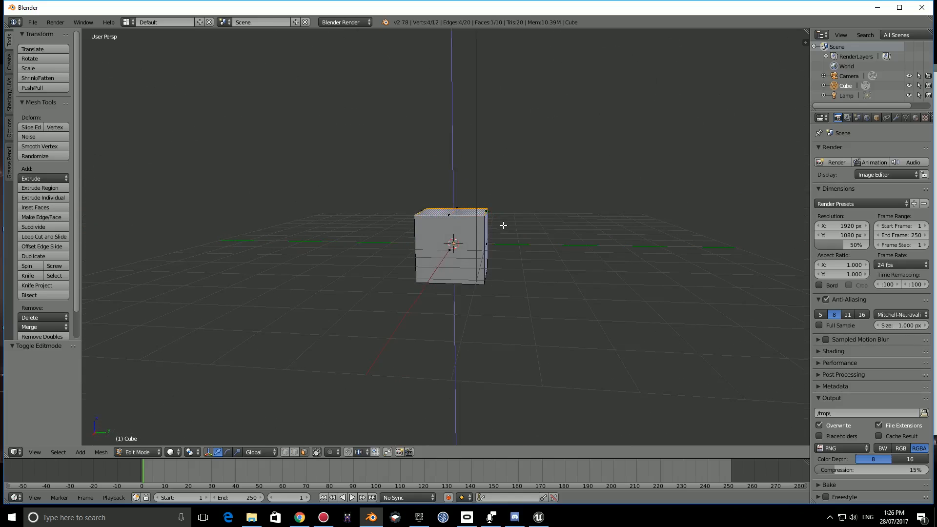
key("g")
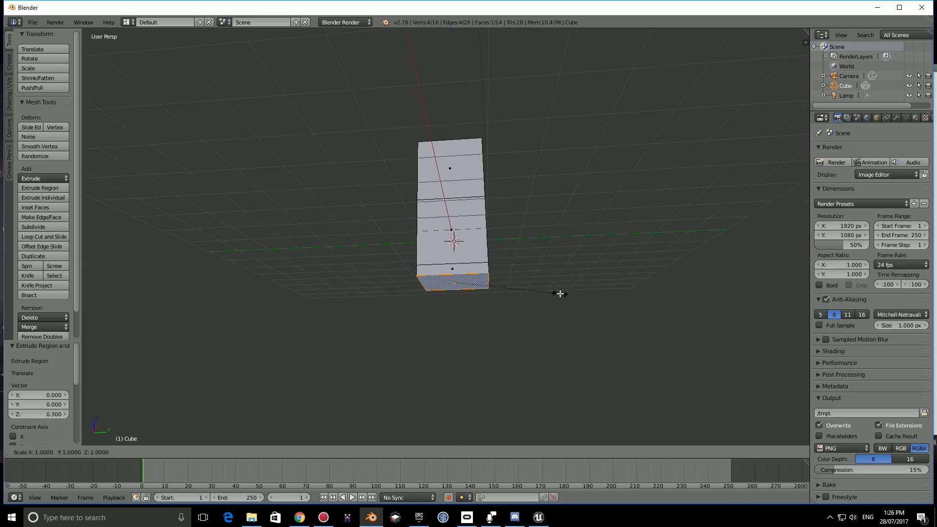
mouse_move(463, 280)
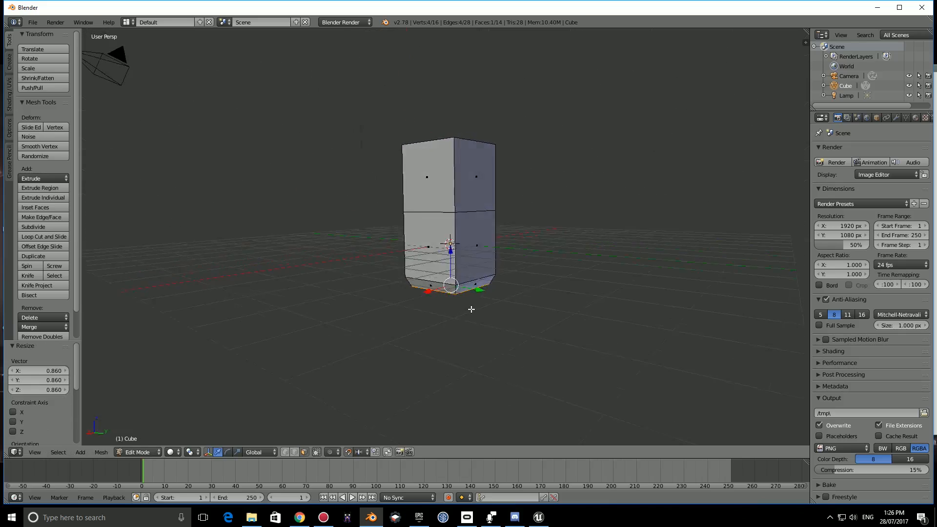
Rescale the body along height, depth and width, and narrow its top face to 0.96
key("Tab")
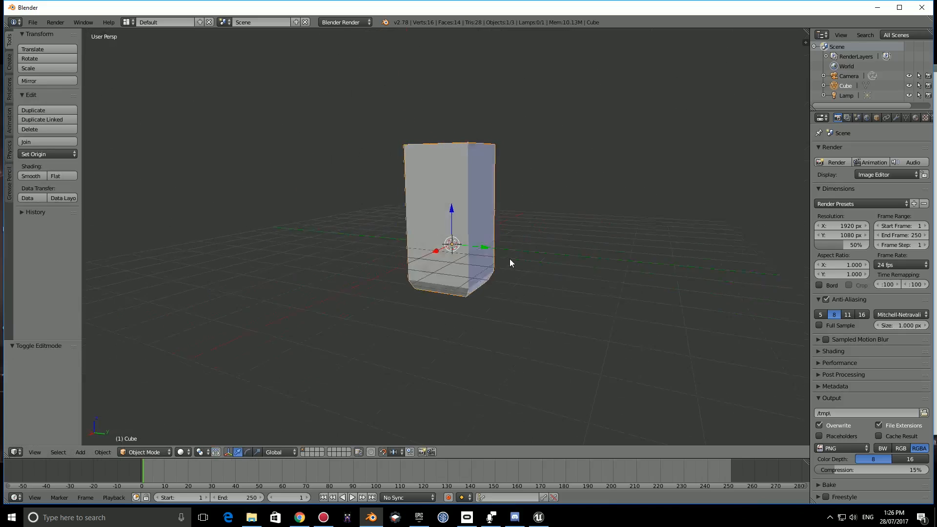
key("s")
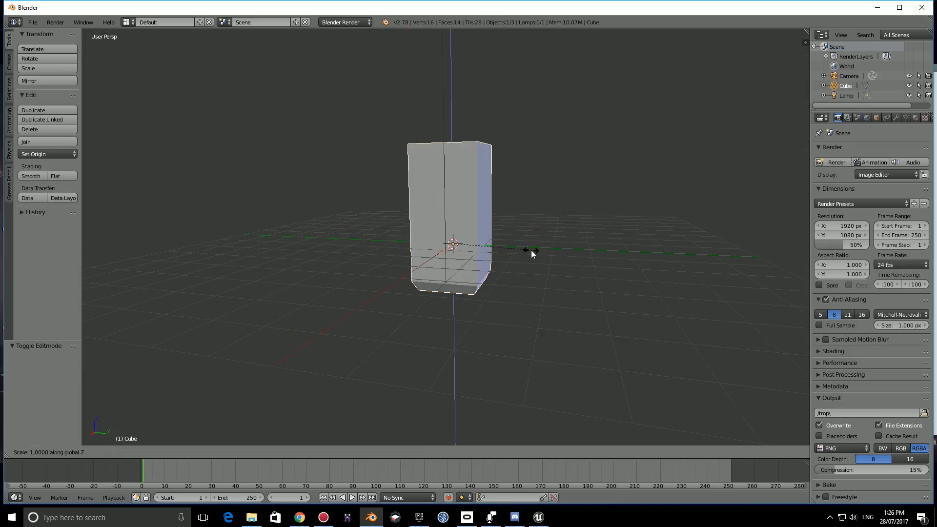
key("y")
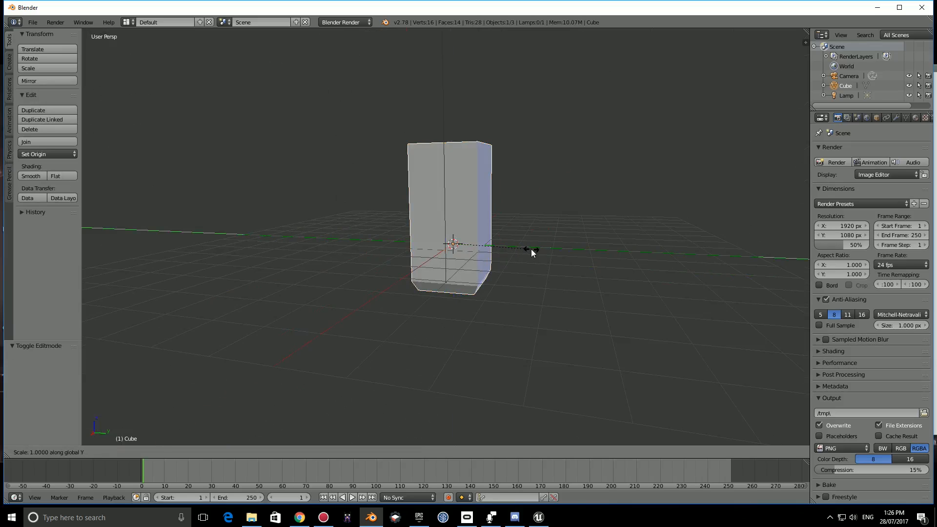
key("z")
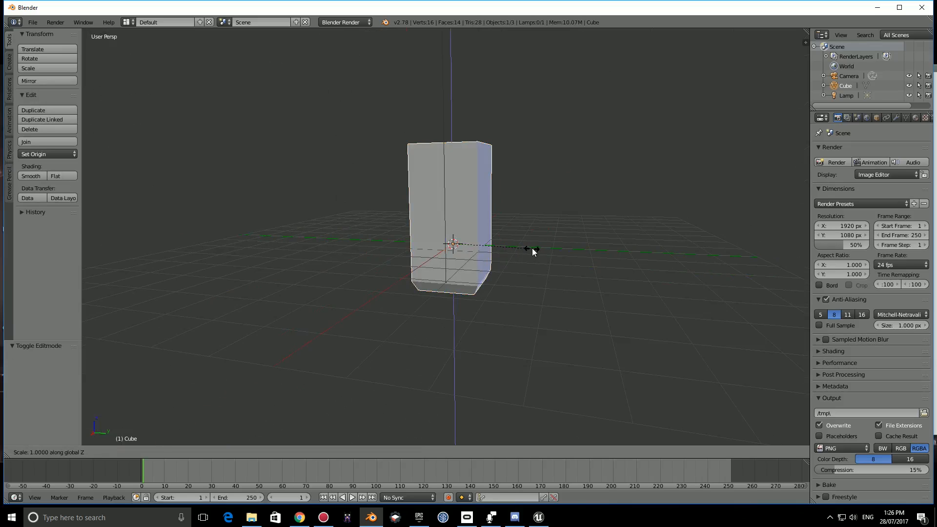
key("x")
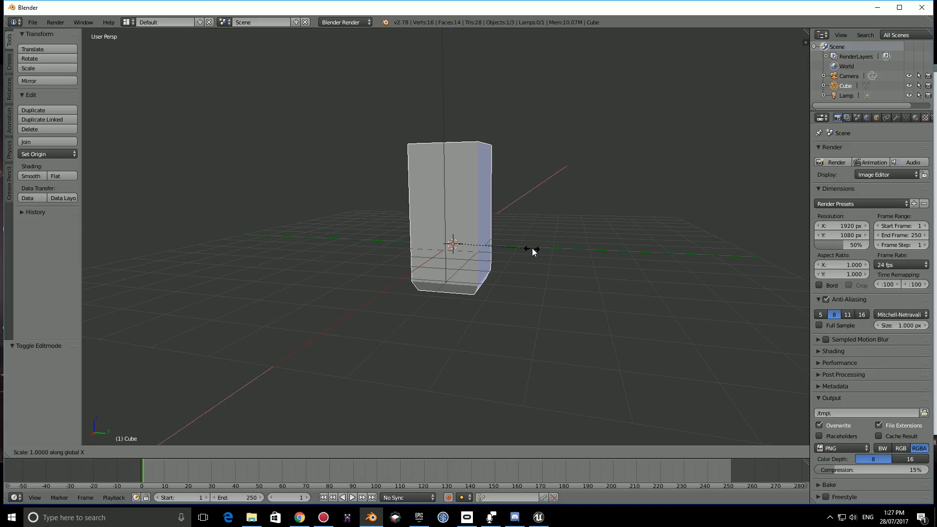
mouse_move(567, 257)
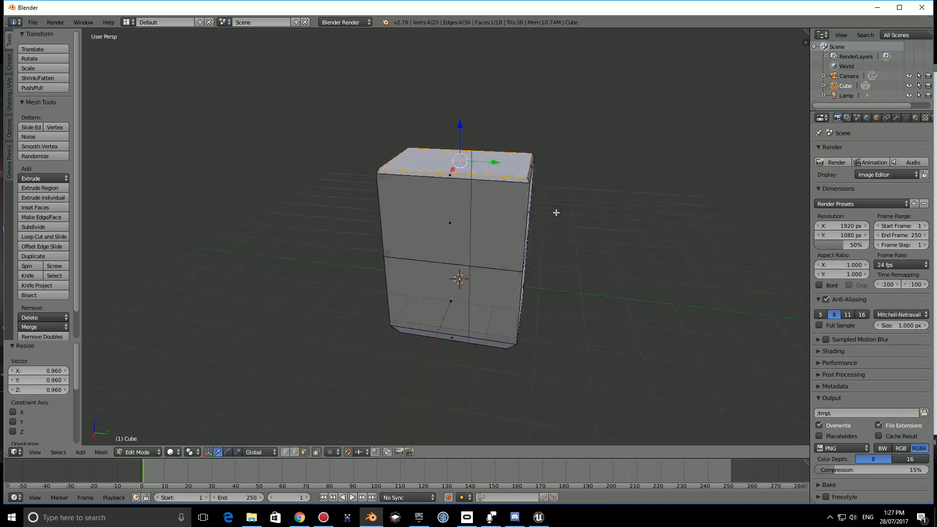
key("Tab")
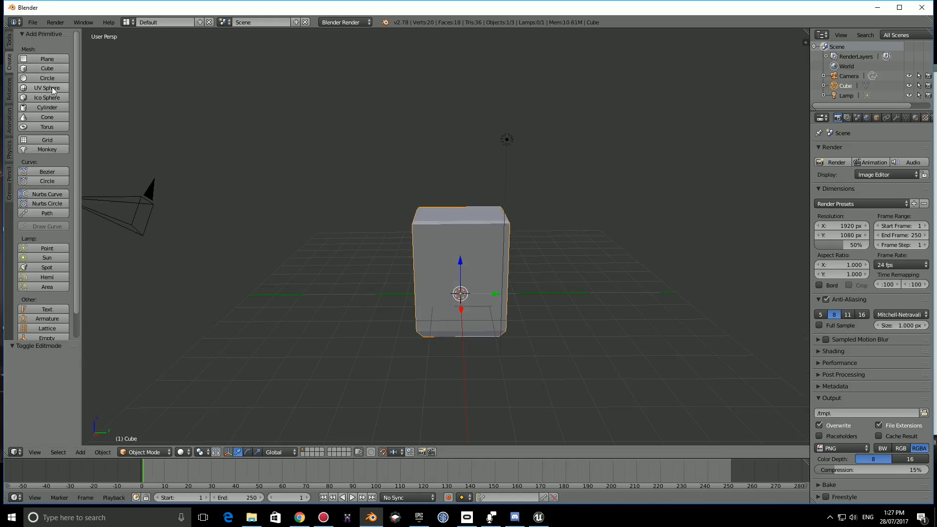
Add a UV sphere 0.8 above the body and stretch it along Y into an oval
left_click(46, 87)
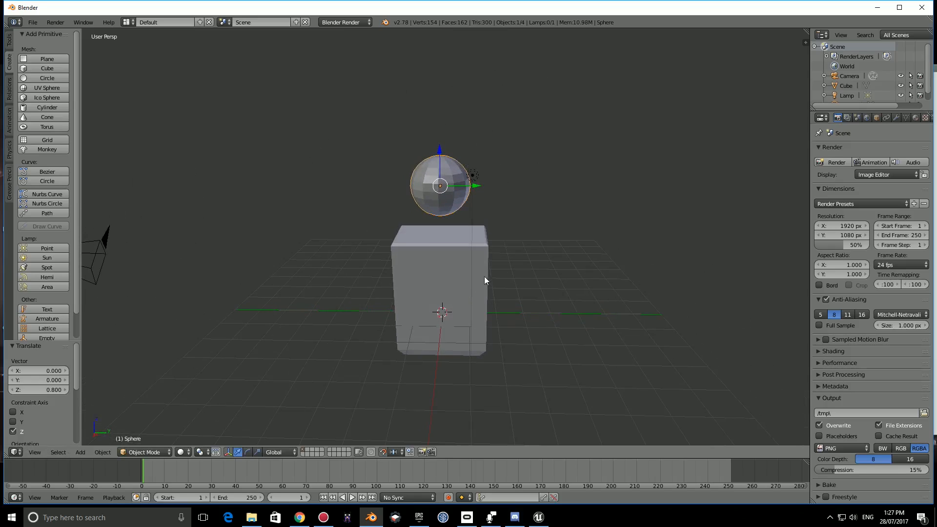
key("s")
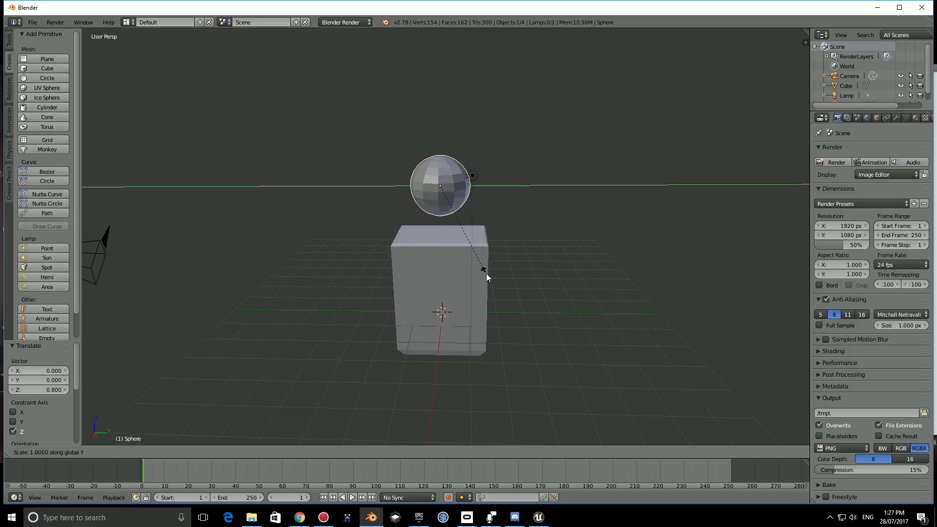
left_click(588, 280)
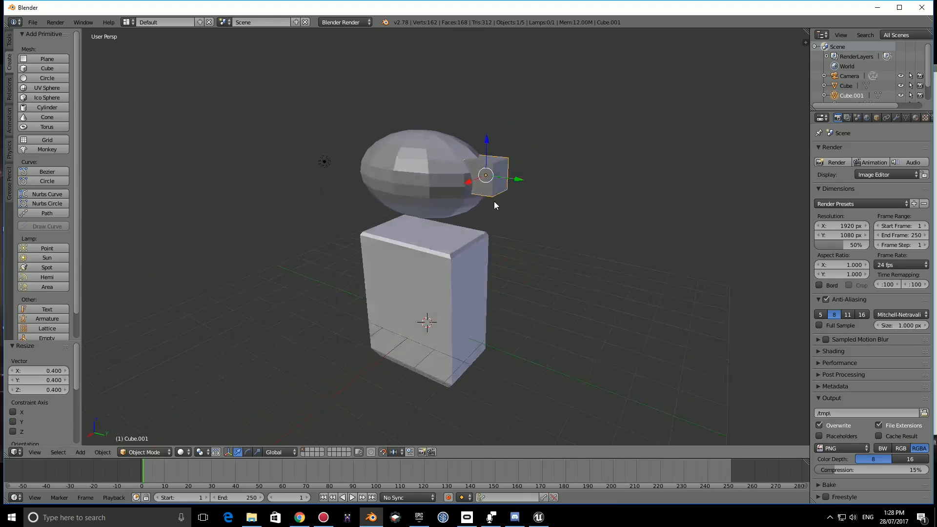
mouse_move(541, 198)
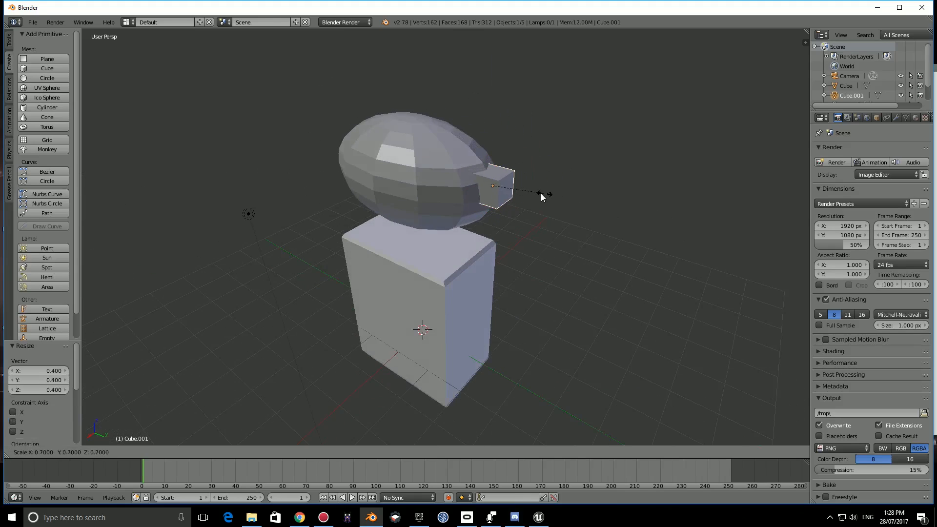
Shrink a cube (0.4, 0.7) and extrude it into a spike with a 0.24 tip
key("Tab")
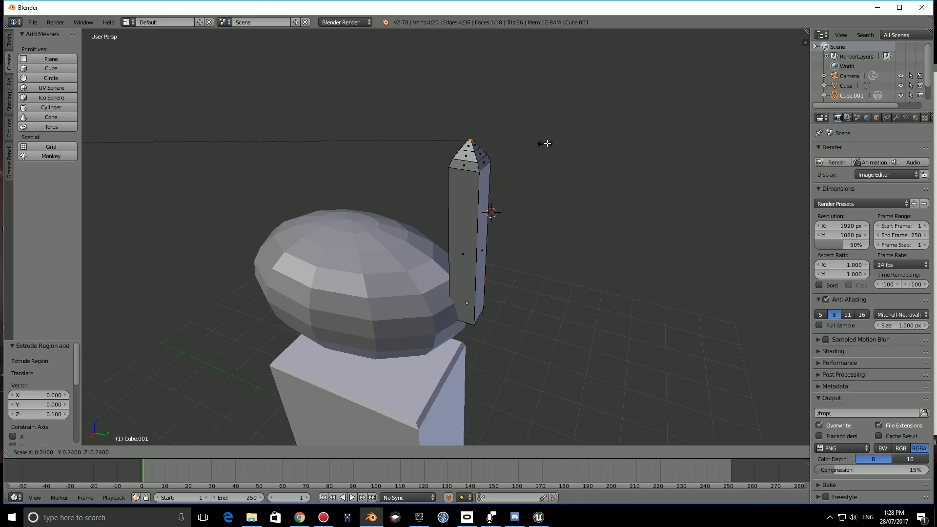
key("Tab")
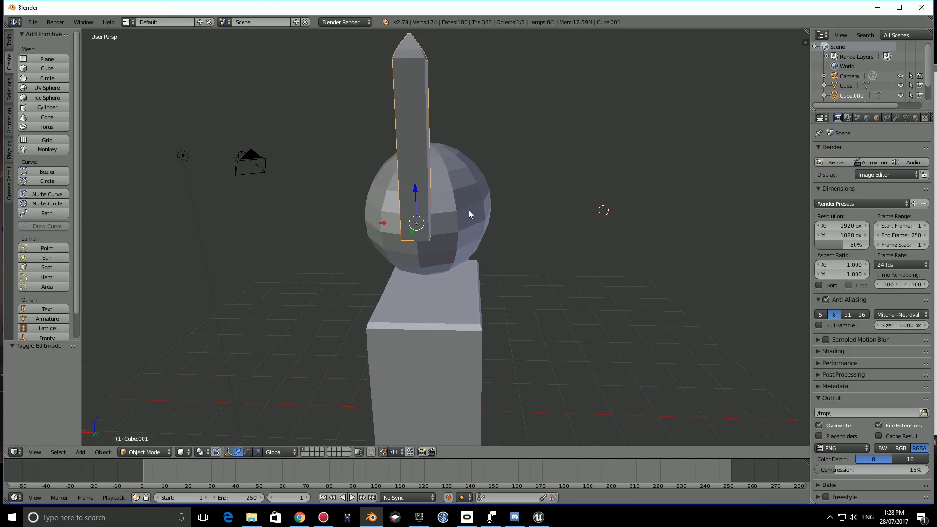
key("s")
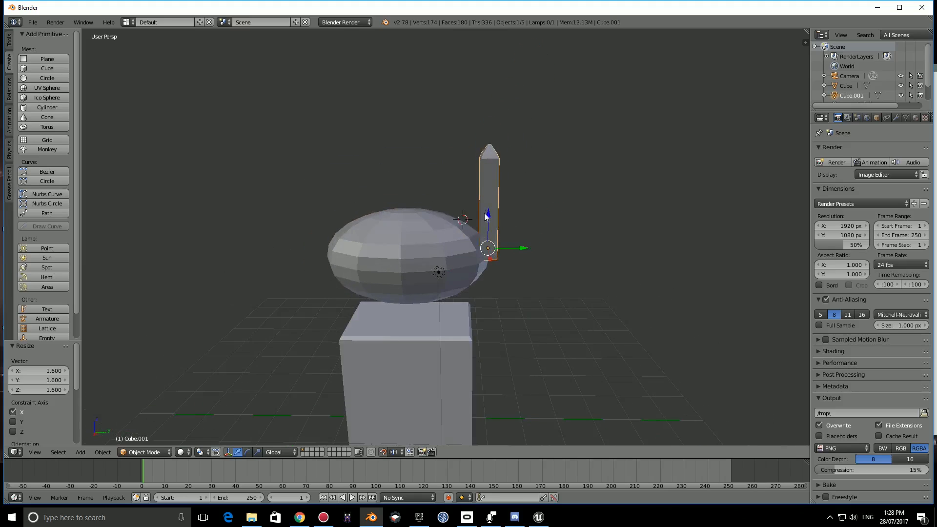
key("Tab")
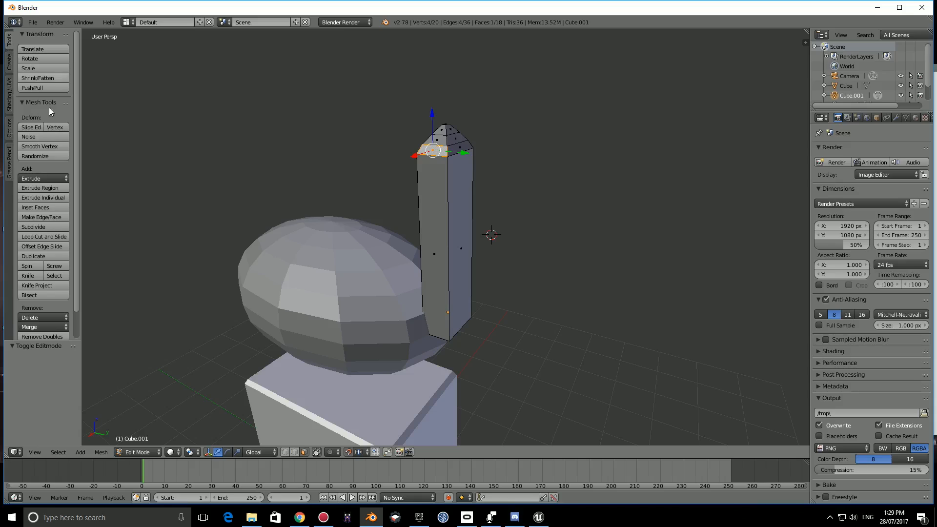
Save the scene as E:\TutorialBot.blend and select the body box
left_click(40, 236)
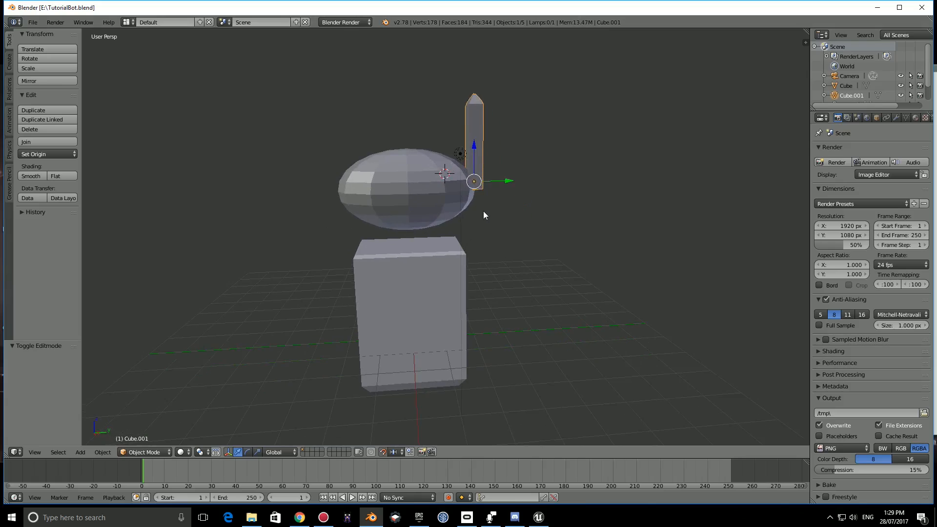
left_click(412, 281)
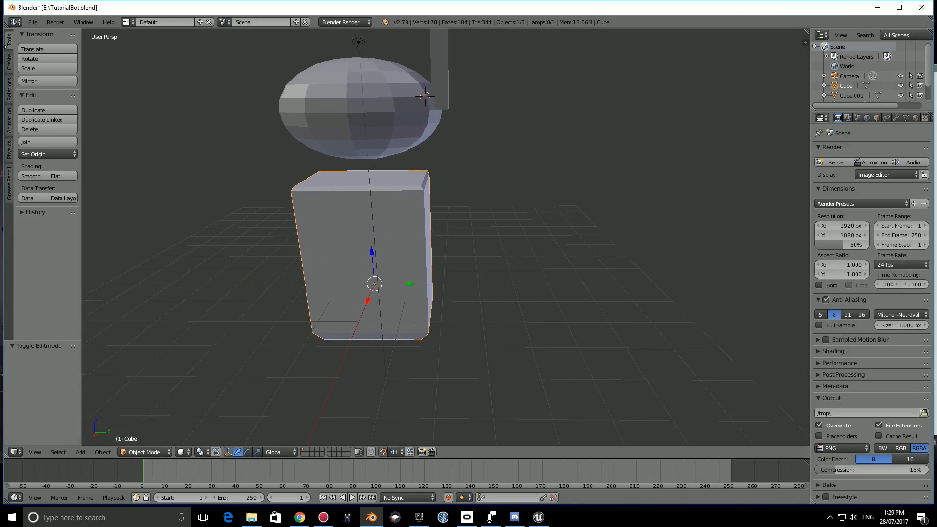
Add a cube lowered on Z, scale its top face to 0.88 and slant it
left_click(80, 453)
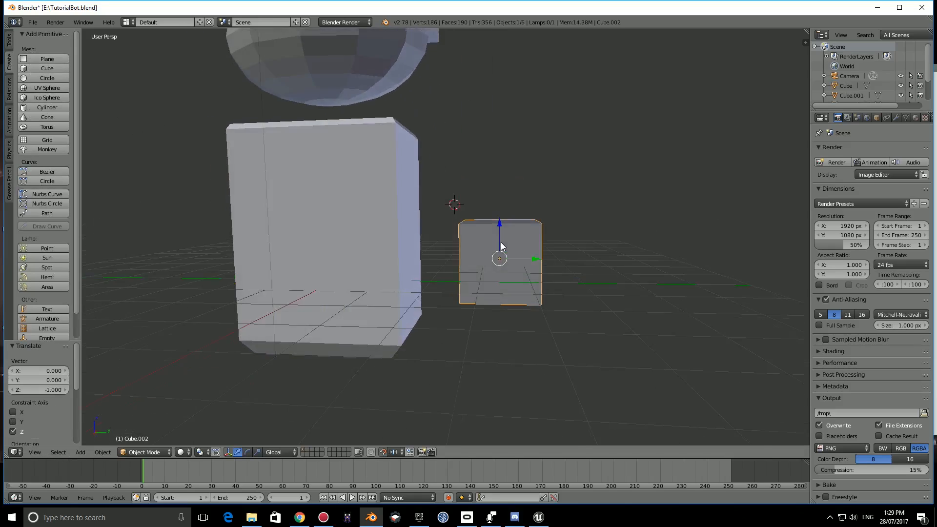
key("Tab")
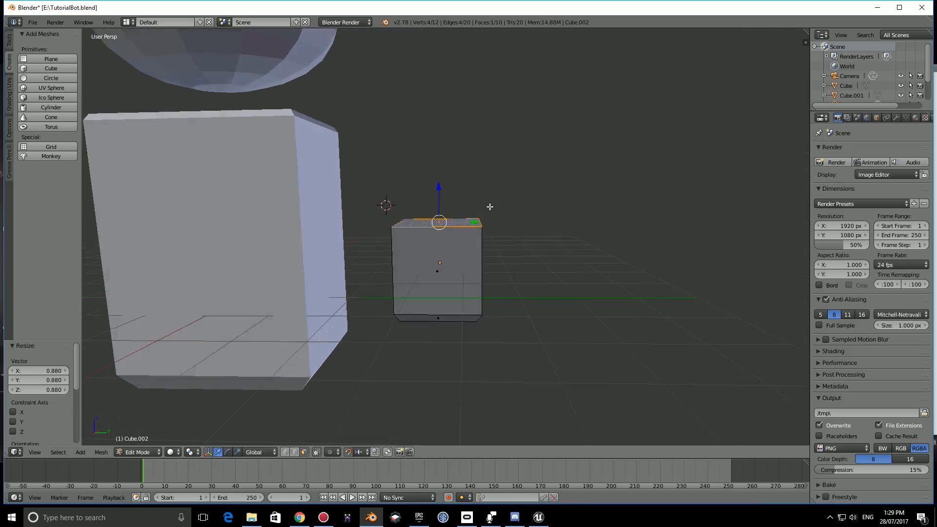
key("E")
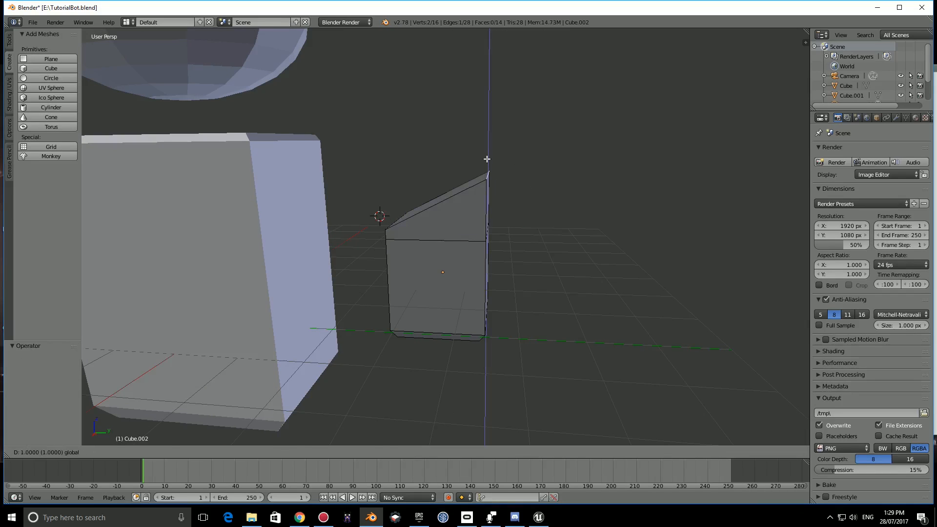
key("Tab")
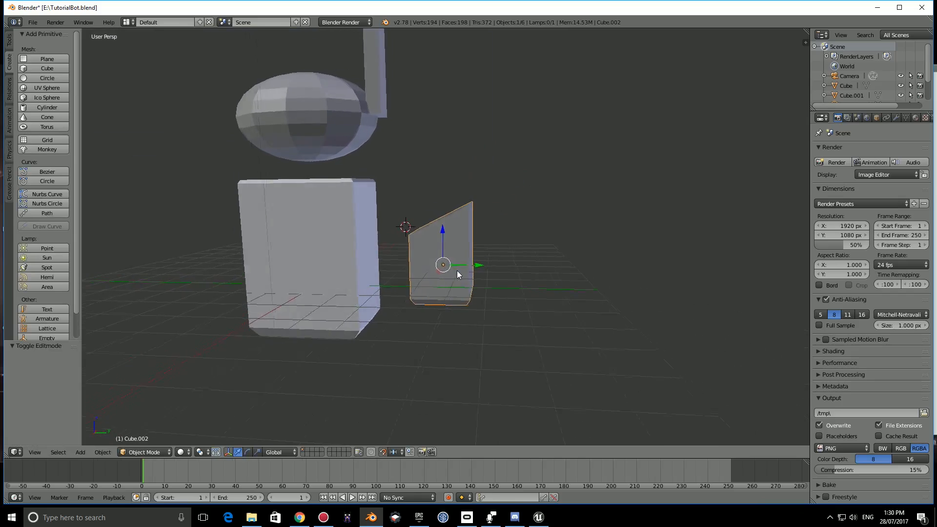
Widen the hand block's lower section and scale the whole piece to 0.5
key("Tab")
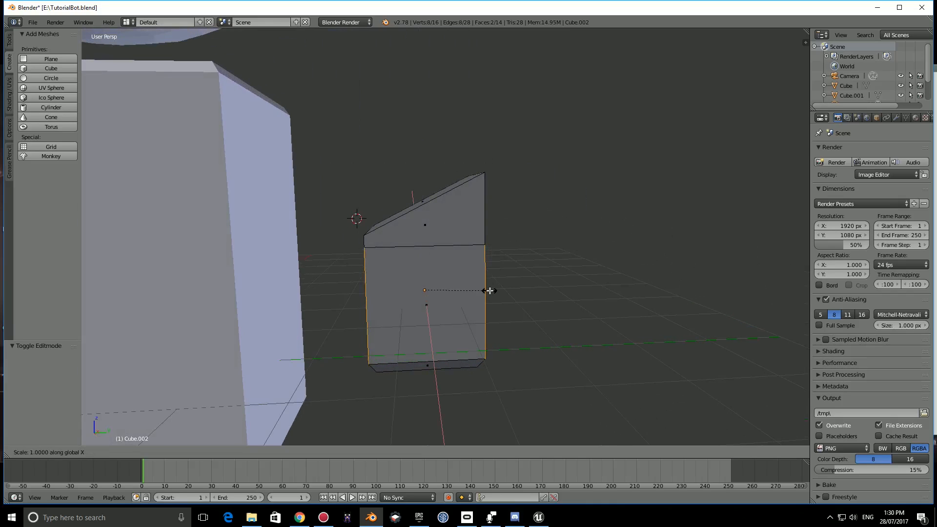
mouse_move(505, 291)
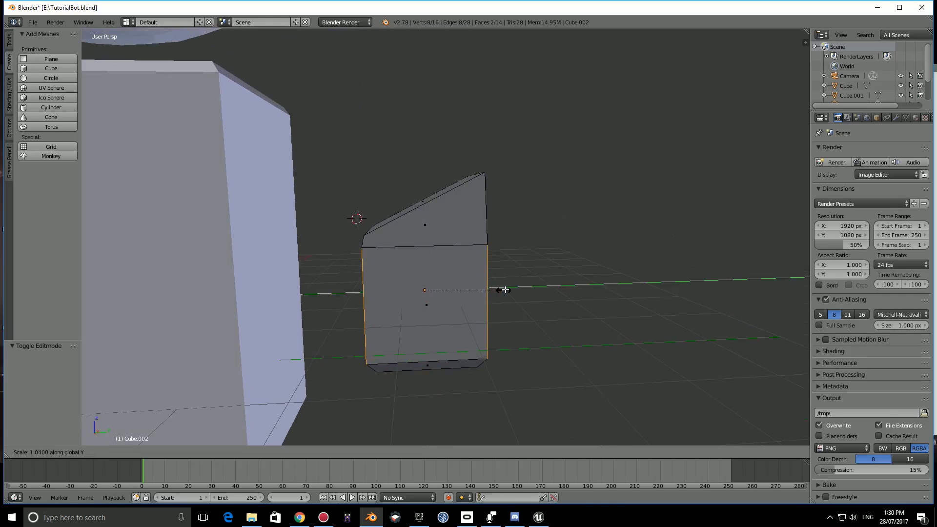
key("Tab")
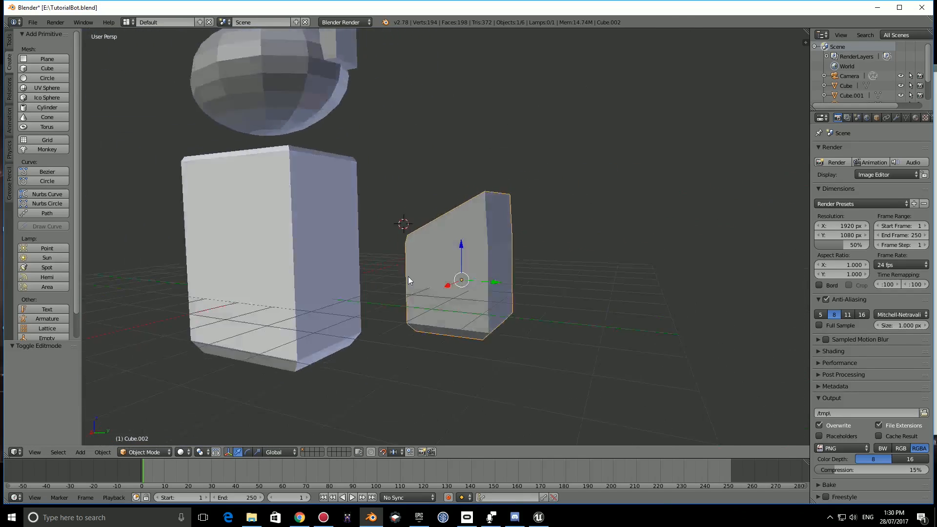
key("Tab")
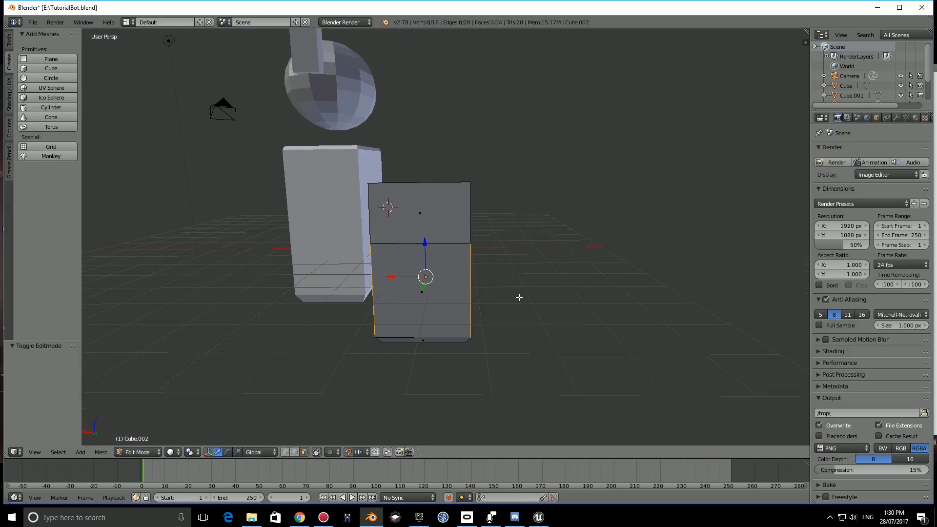
key("s")
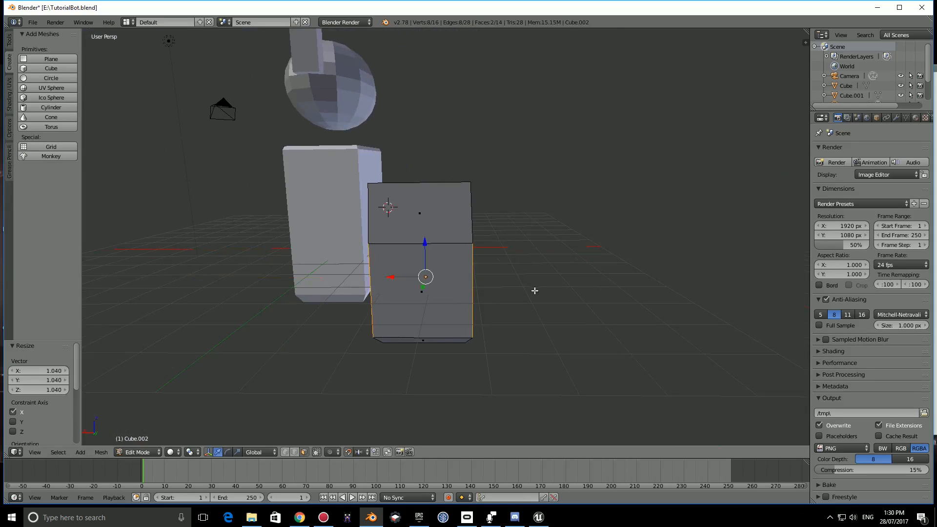
key("Tab")
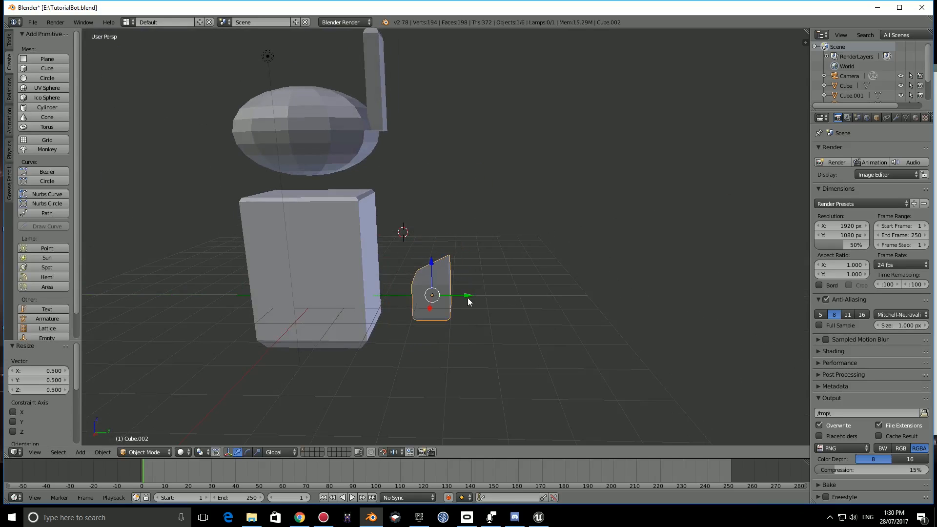
Lower the body's top faces along Z to shorten it, then scale its depth along Y
left_click(311, 251)
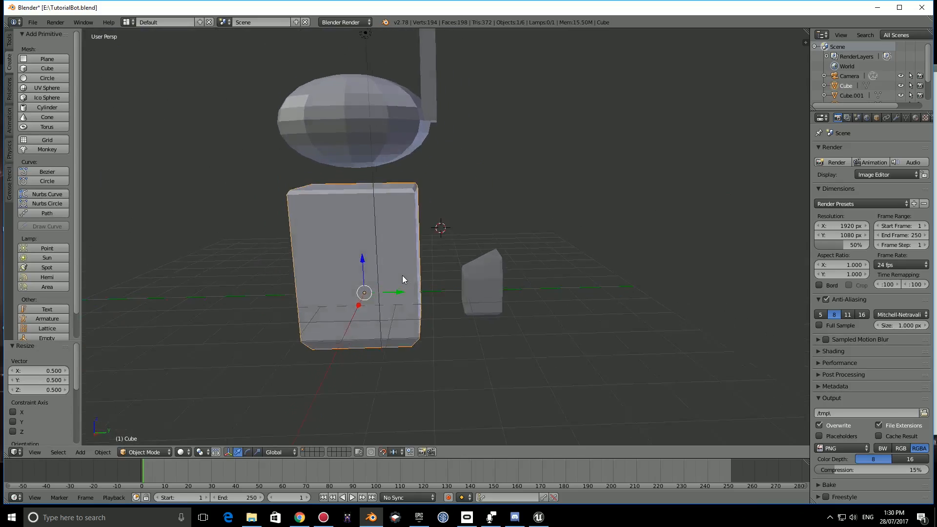
key("Tab")
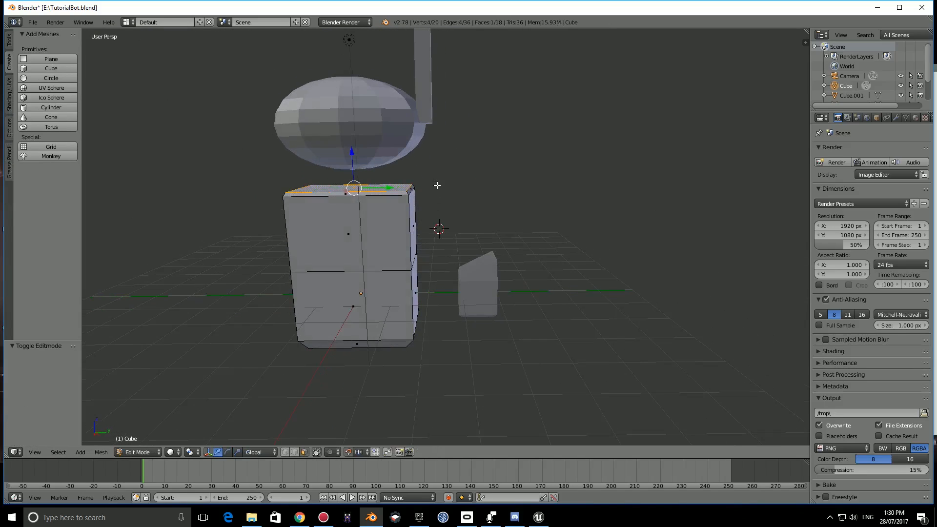
mouse_move(473, 159)
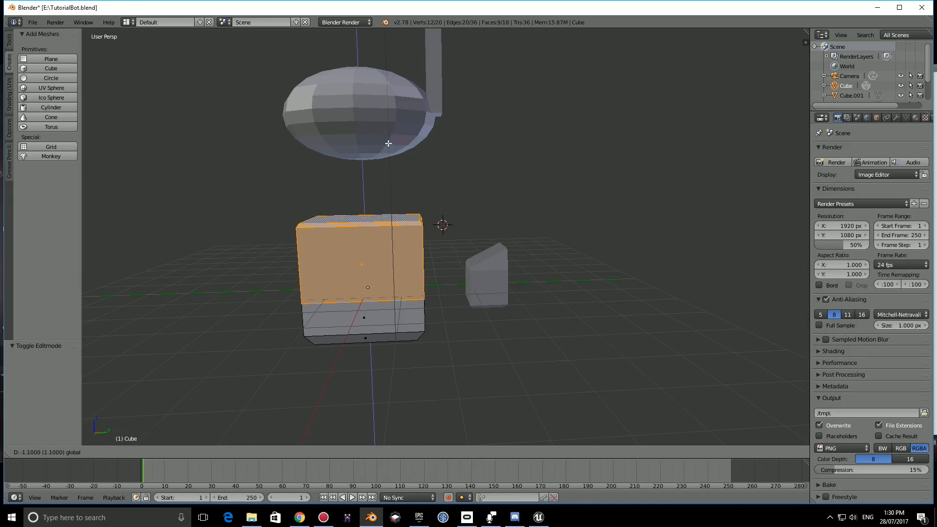
key("Tab")
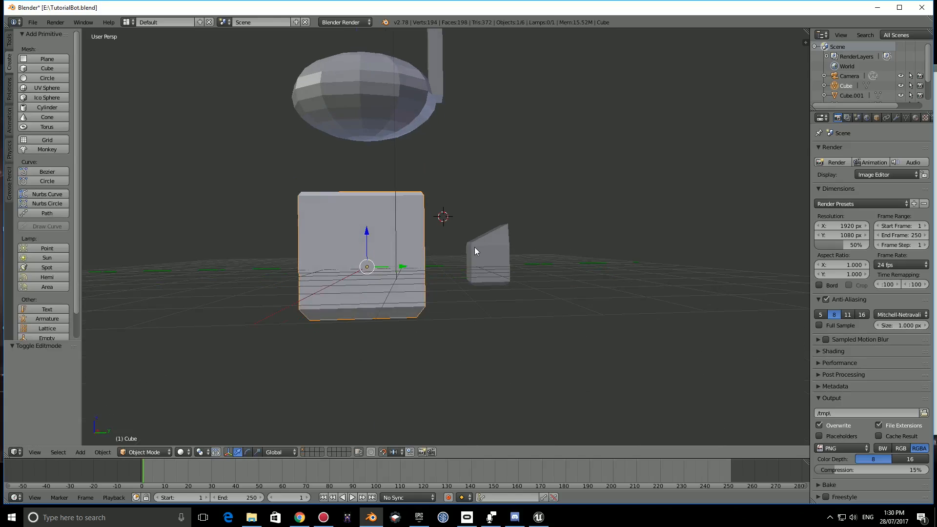
key("s")
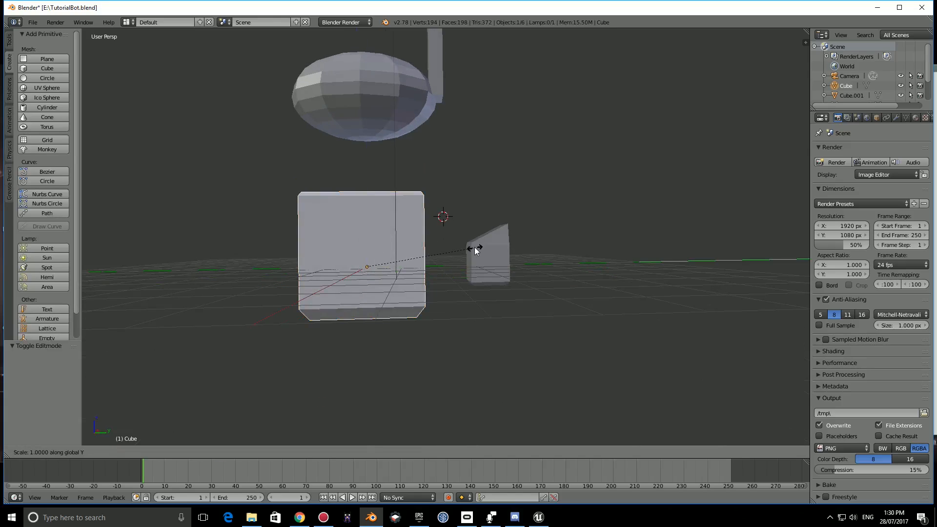
mouse_move(455, 258)
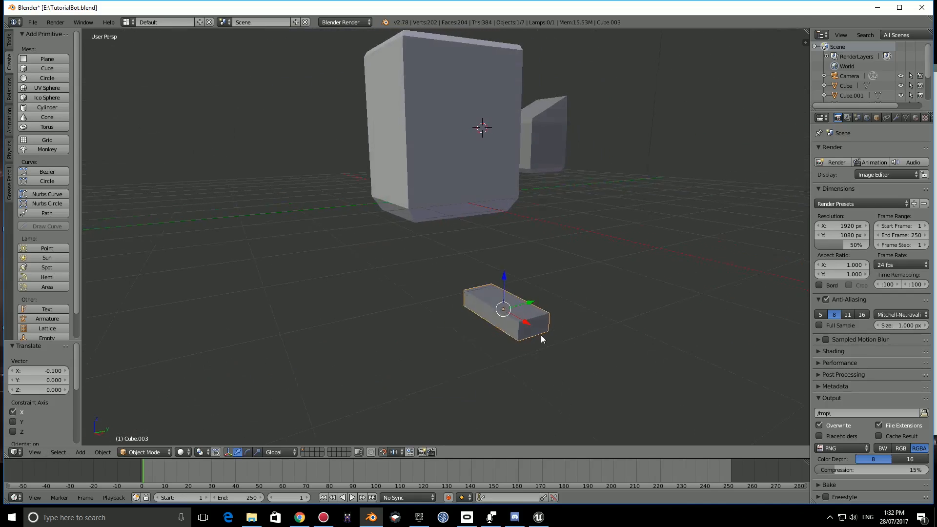
Add a low foot cube below the body, angle its front face, and begin a loop cut
key("Tab")
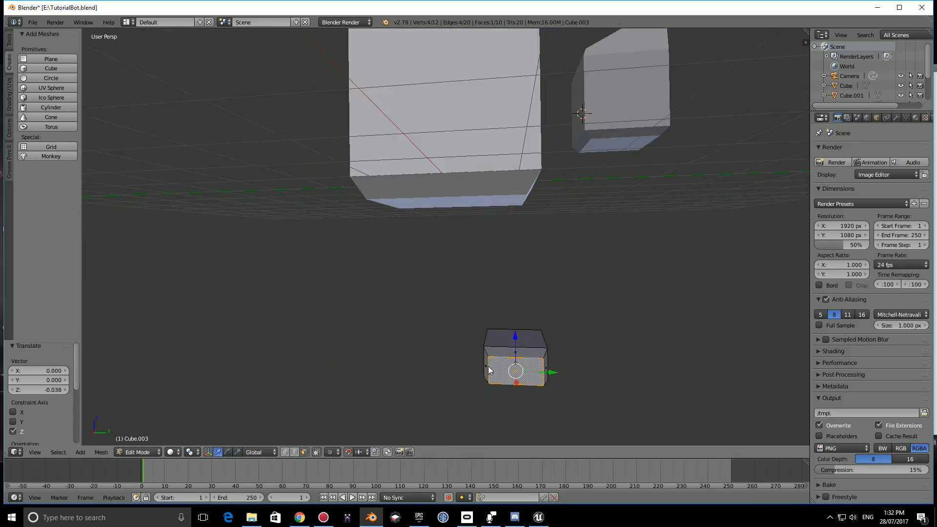
key("Tab")
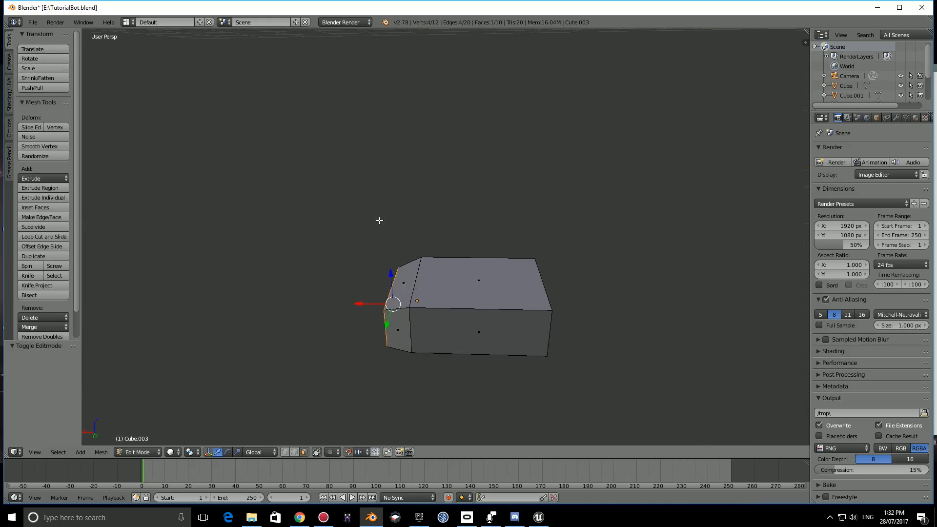
mouse_move(51, 246)
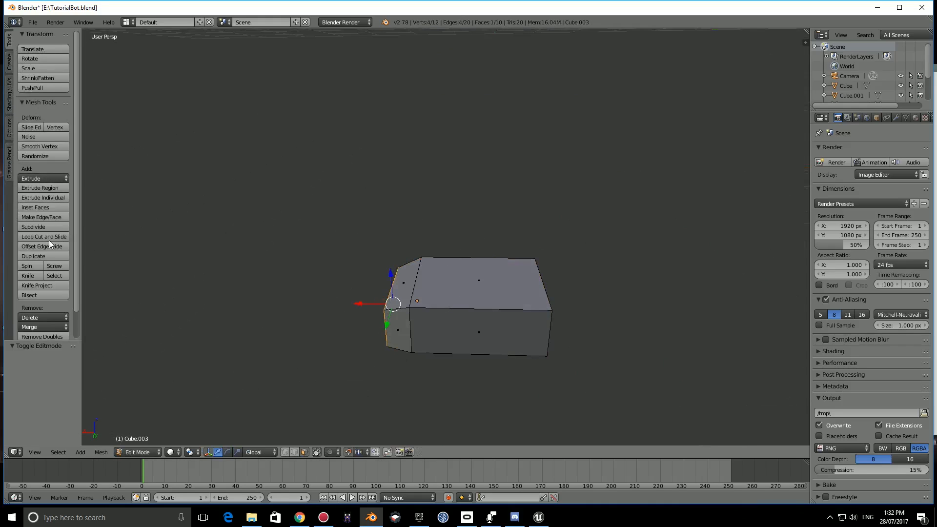
left_click(43, 236)
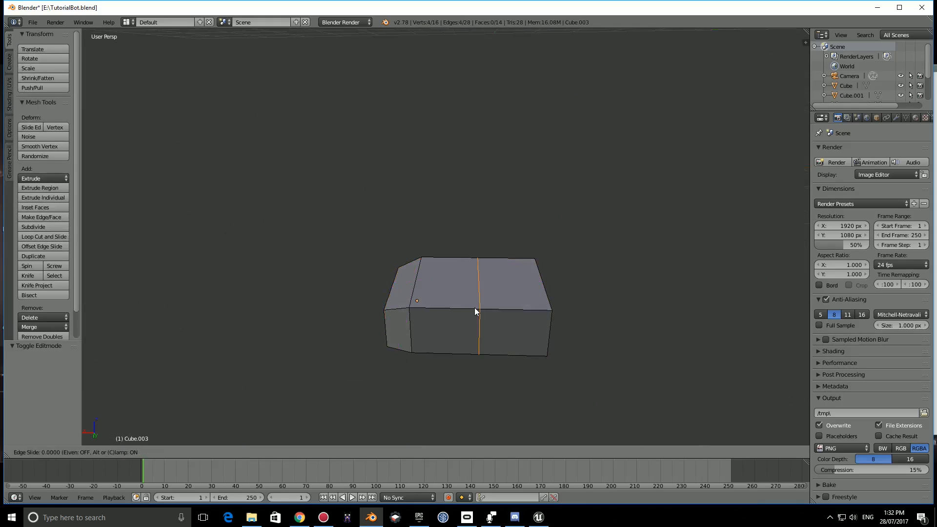
mouse_move(449, 311)
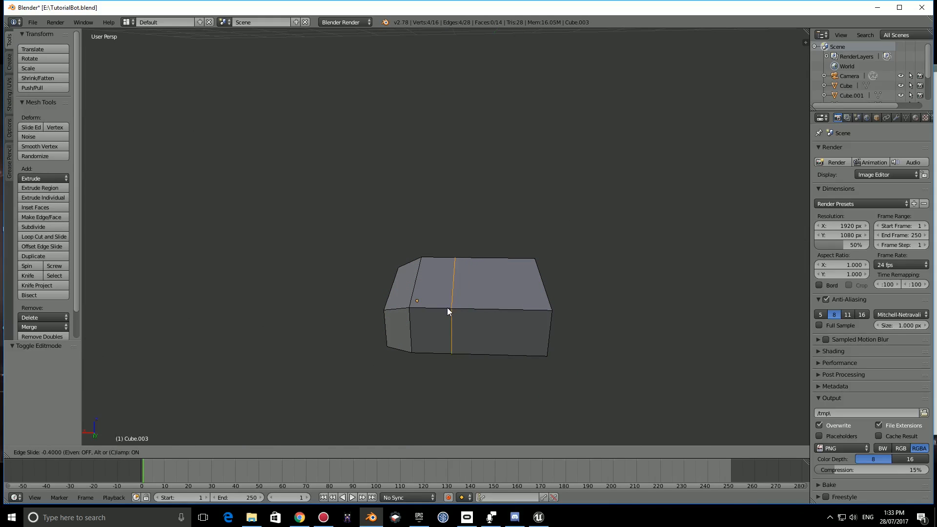
Confirm the first loop cut, add a second cut across the foot, and return to Object Mode
left_click(453, 301)
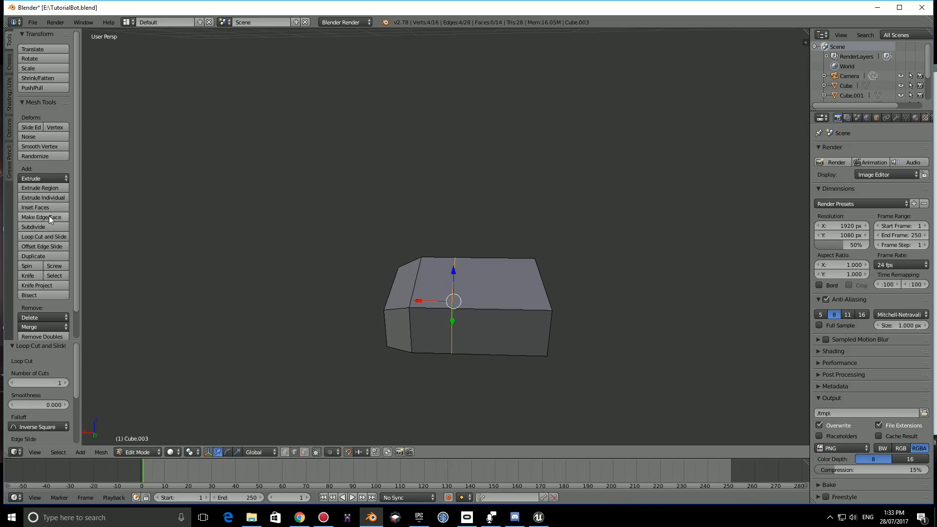
left_click(43, 236)
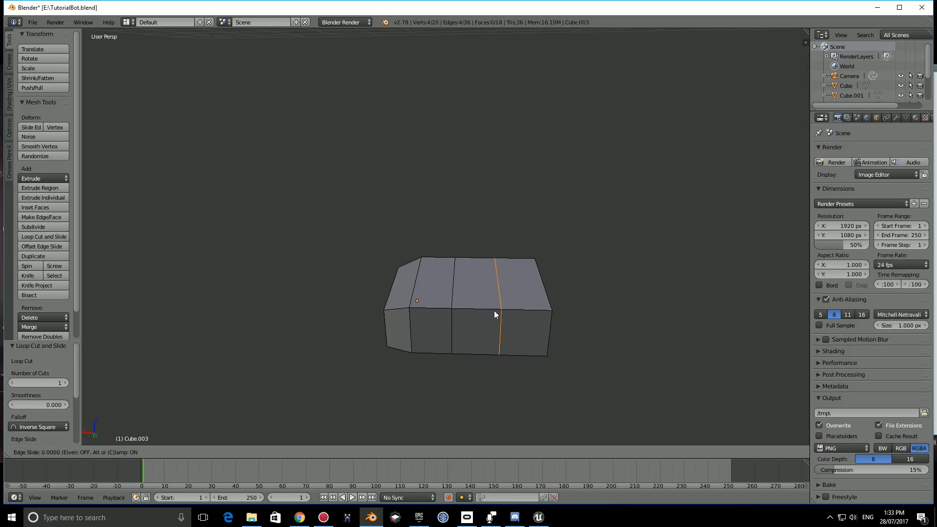
key("Tab")
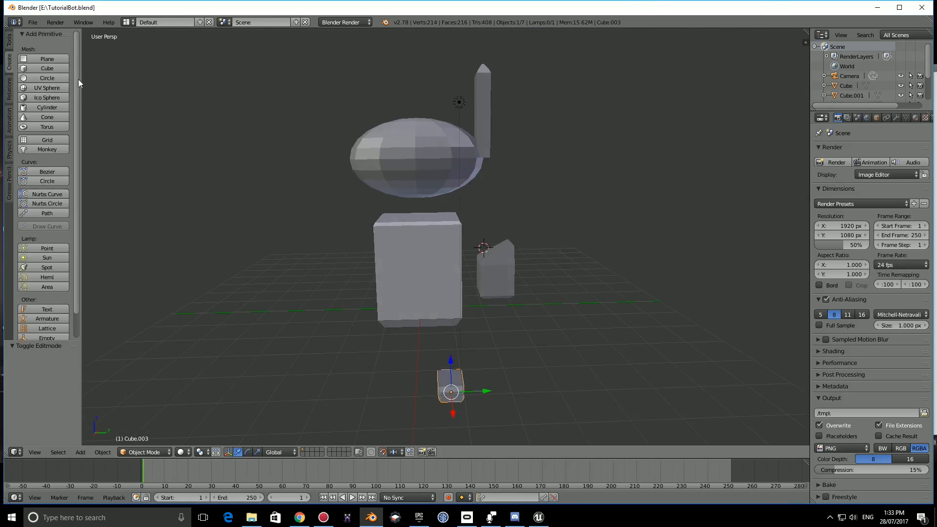
Add a small UV sphere as an eye on the front of the head
left_click(47, 88)
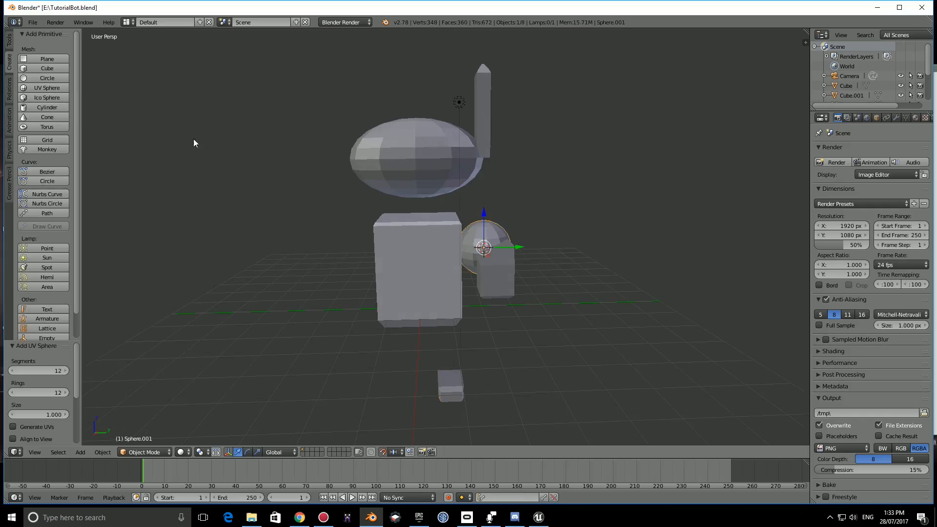
left_click(39, 370)
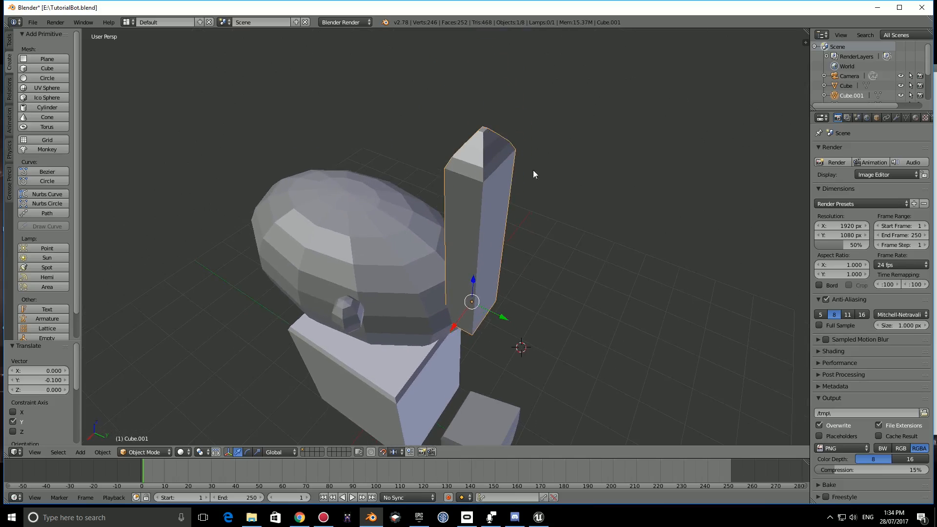
Select all antenna faces in Edit Mode and create a new material named BaseColor
key("Tab")
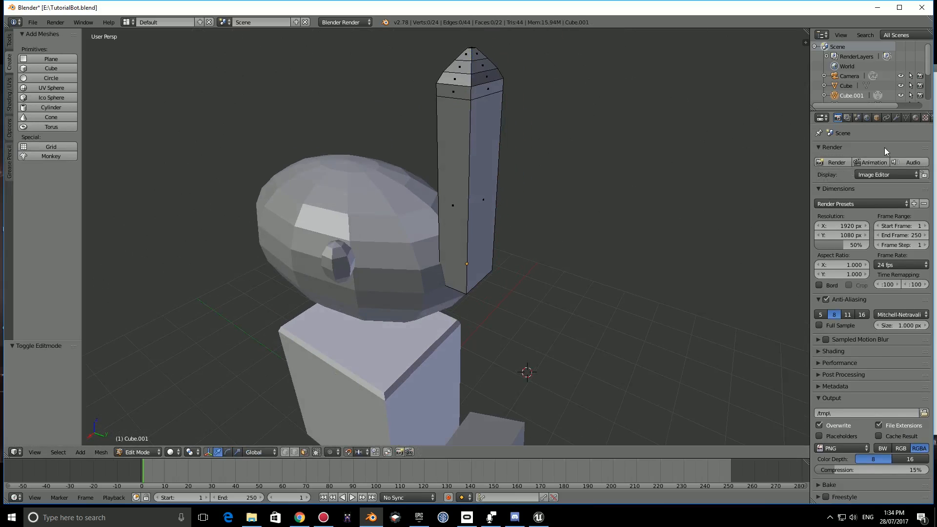
key("a")
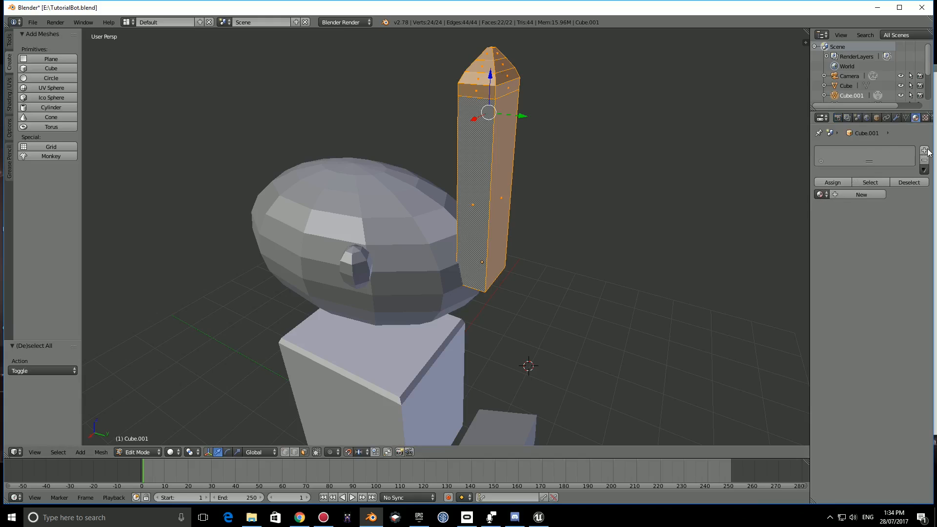
left_click(924, 150)
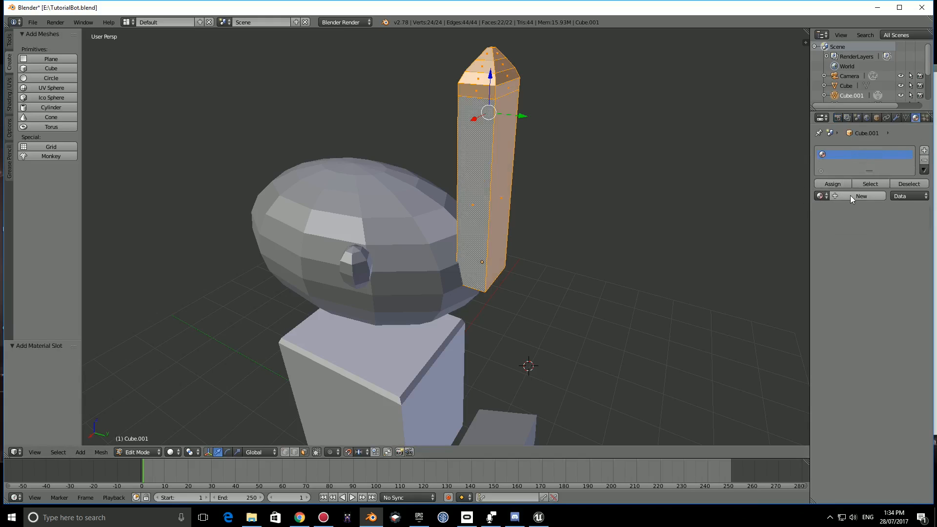
left_click(861, 196)
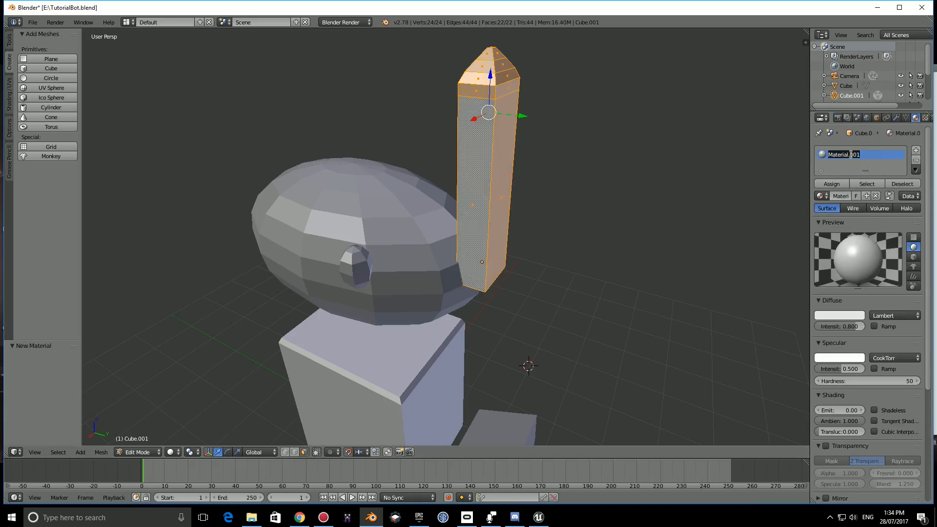
type("bASEc")
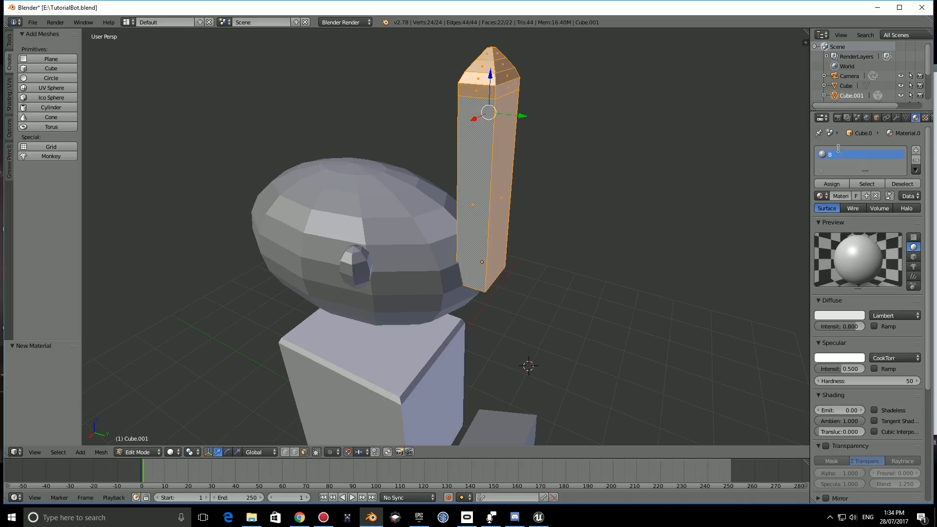
type("aseColor")
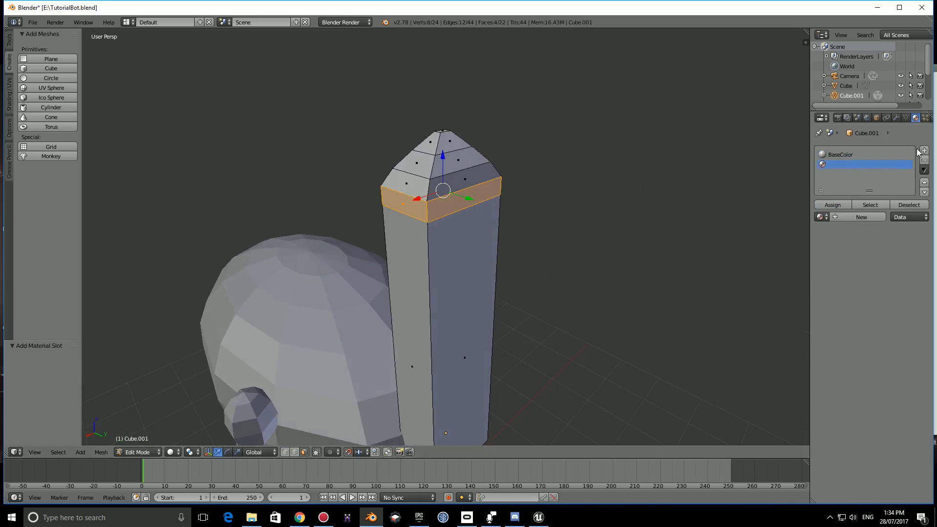
Create a new material in the second slot and rename it BlueDetail
left_click(862, 216)
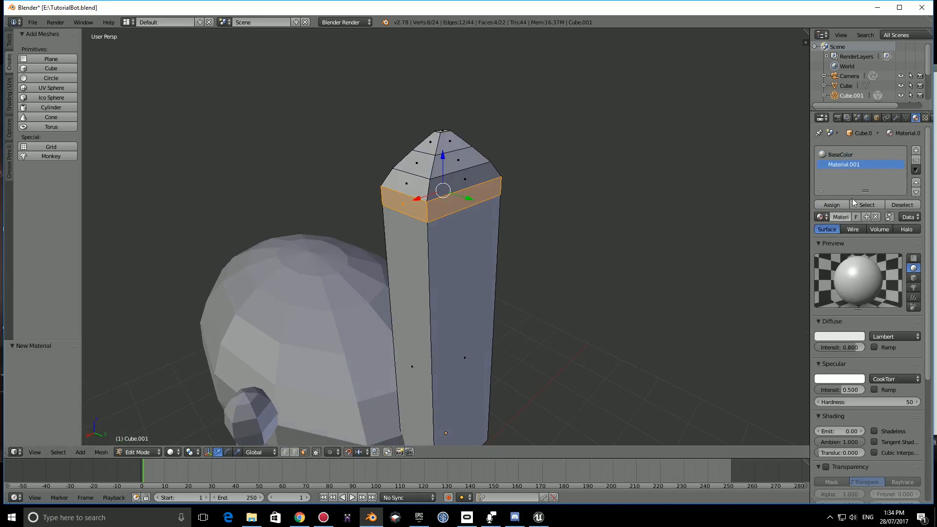
double_click(844, 164)
type("B")
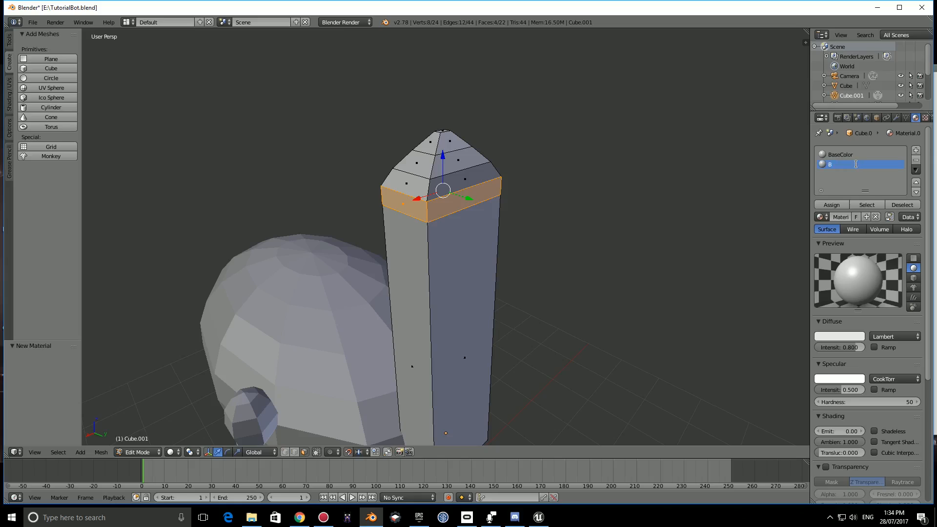
type("lk")
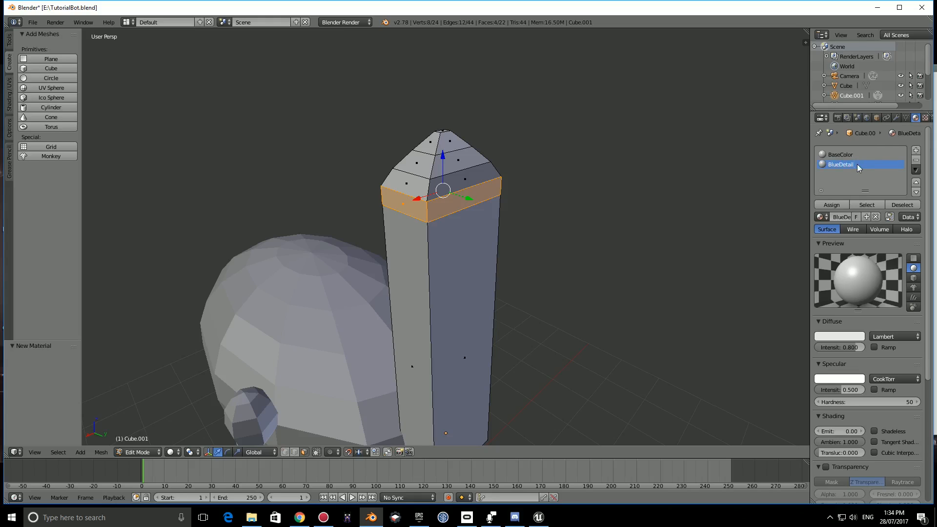
Make BlueDetail blue, assign it to the antenna tip band, and exit Edit Mode
left_click(839, 336)
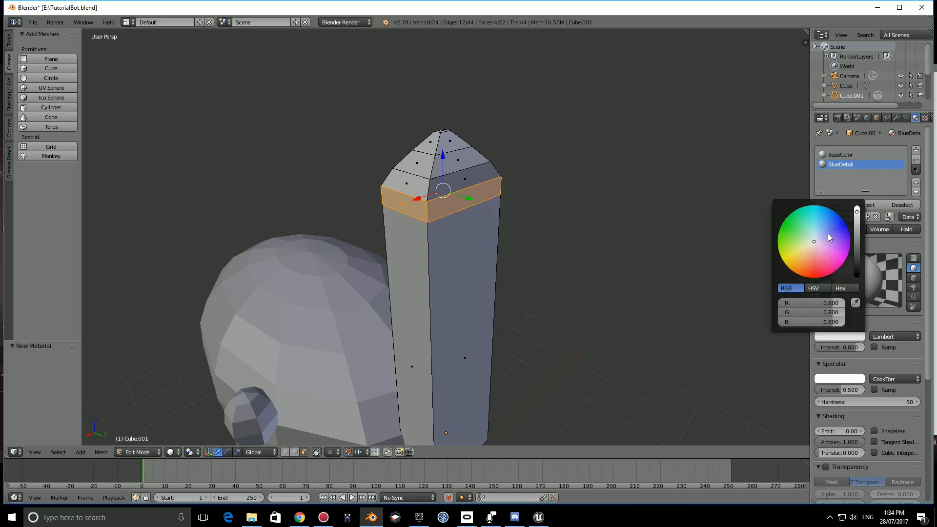
left_click(829, 210)
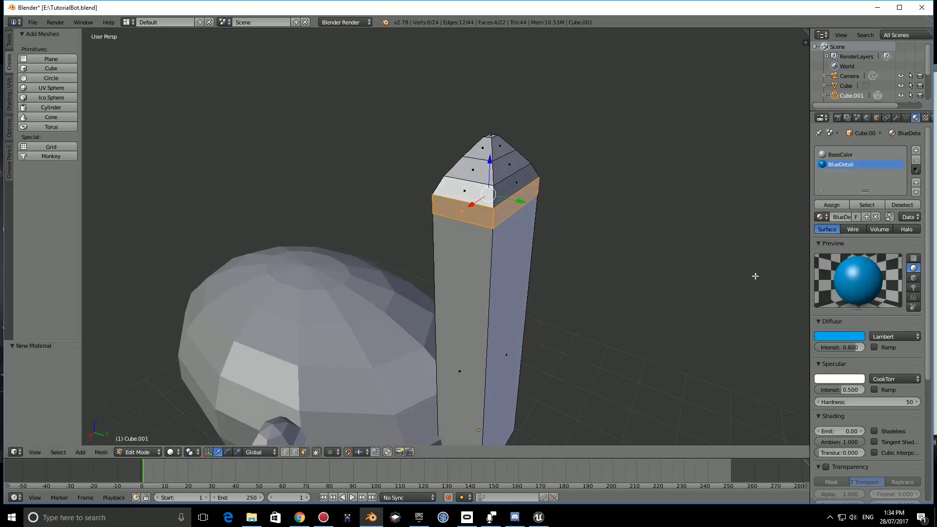
left_click(841, 154)
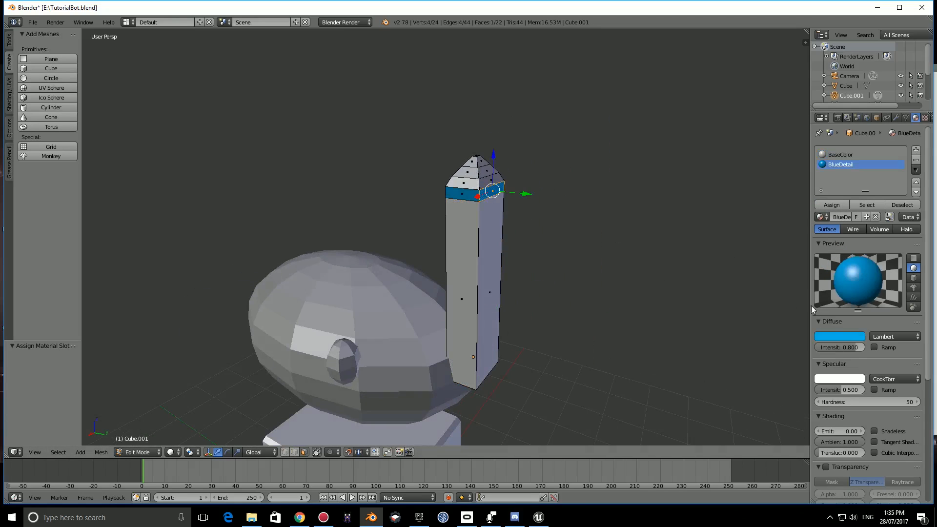
left_click(839, 336)
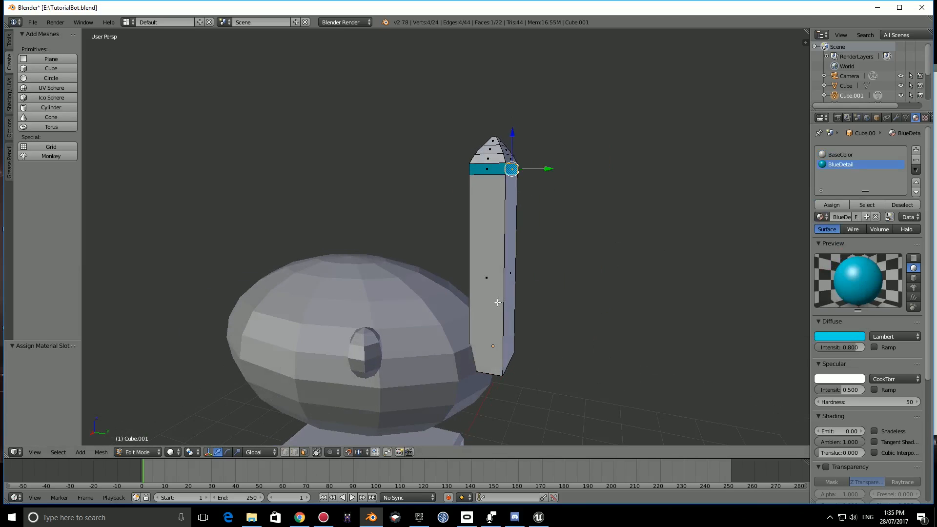
key("Tab")
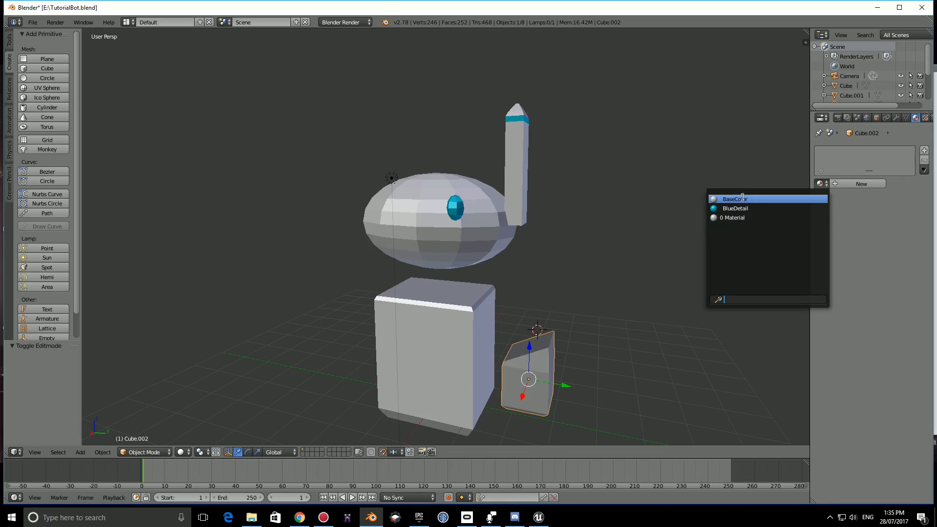
Give the hand block BaseColor and BlueDetail materials, assigning blue to its lower faces
left_click(733, 199)
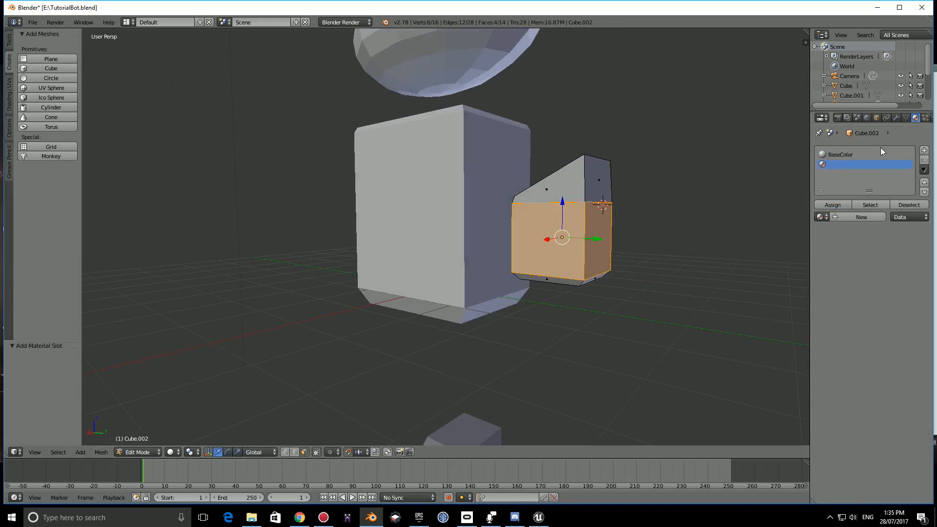
left_click(855, 165)
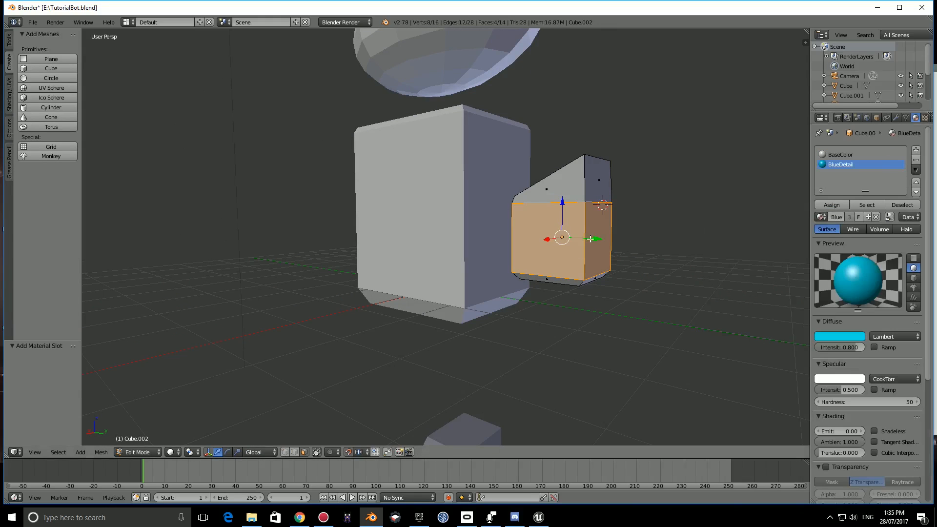
left_click(831, 205)
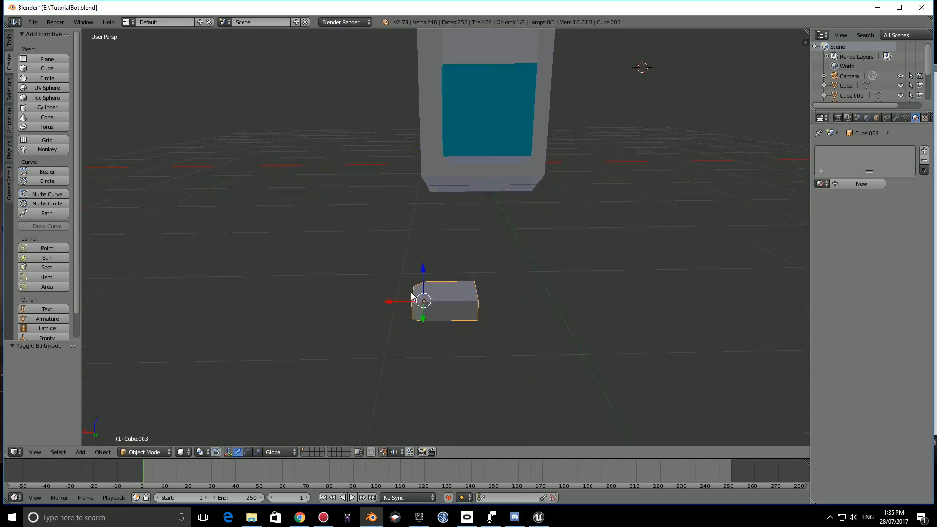
In Edit Mode, assign the BlueDetail material to the foot's middle band
key("Tab")
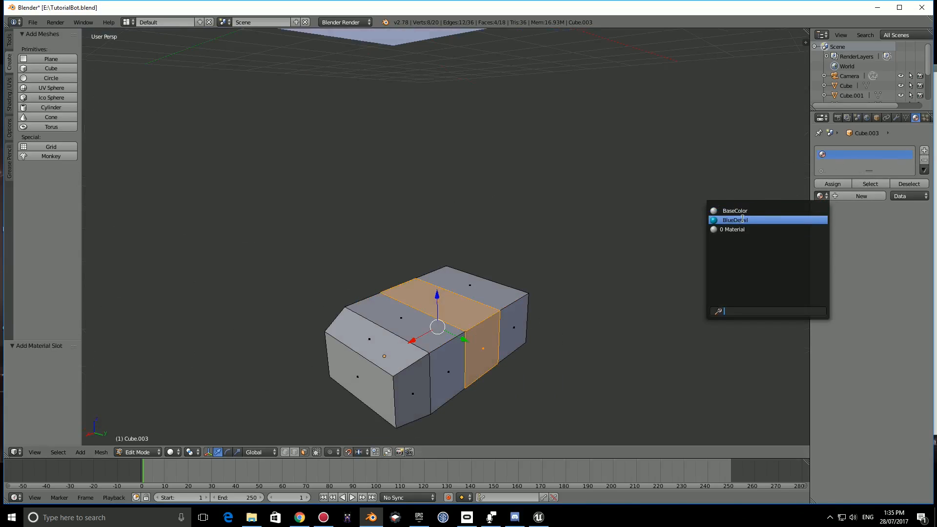
left_click(735, 220)
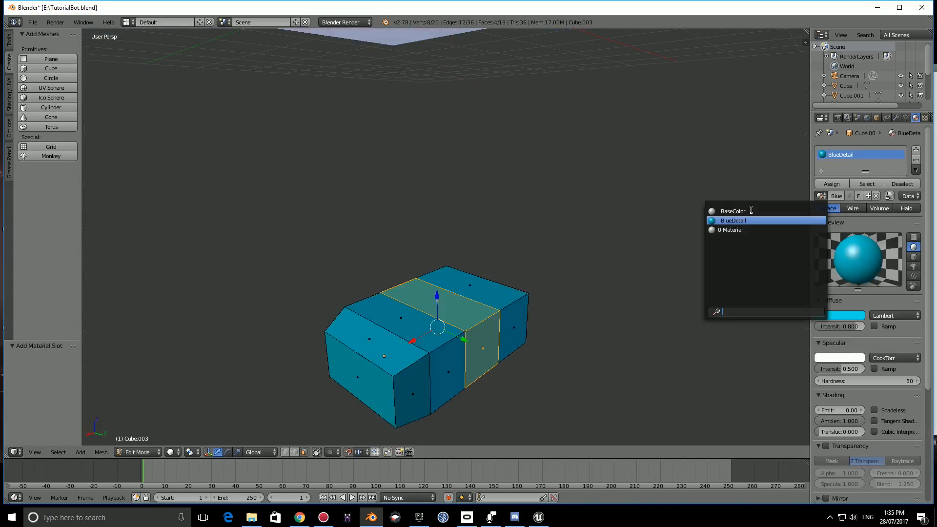
left_click(732, 211)
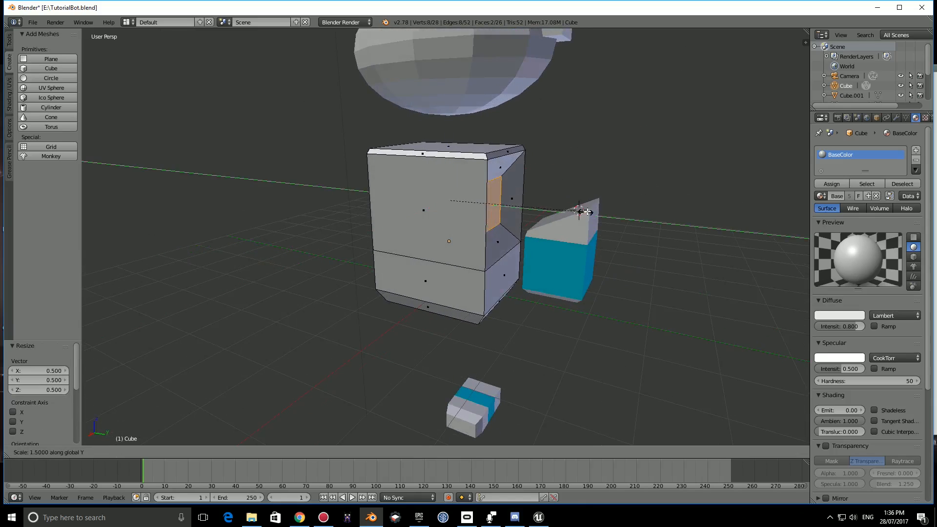
mouse_move(619, 210)
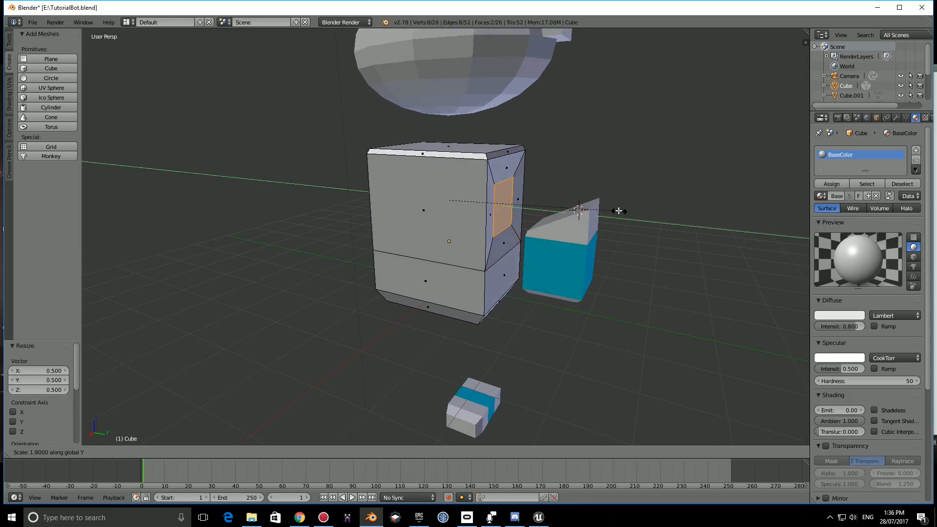
Toggle Edit Mode on the robot body to adjust its inset side panel
key("Tab")
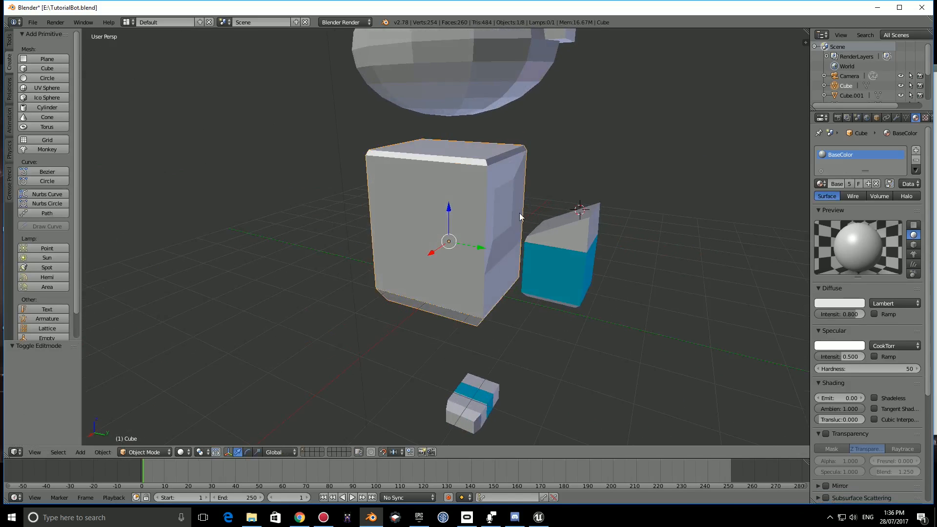
key("Tab")
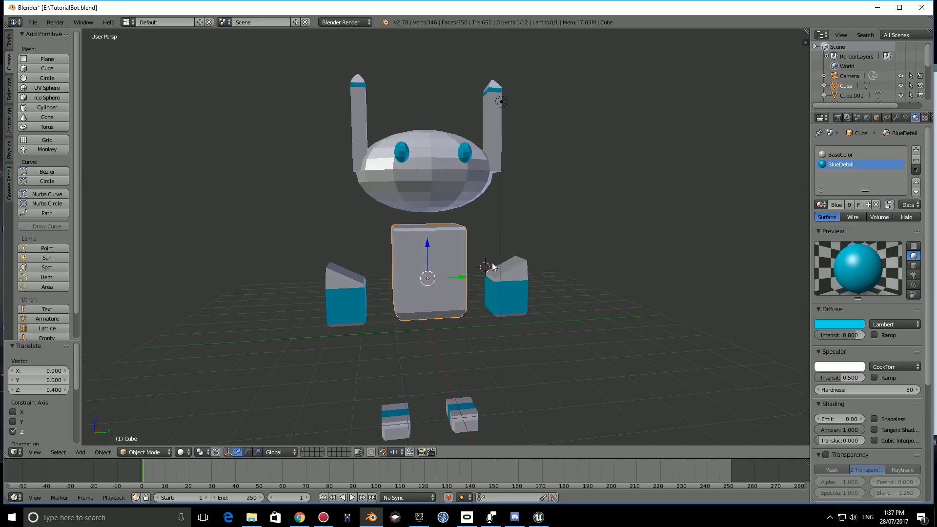
Select the extra hand block beside the body and delete it
left_click(506, 293)
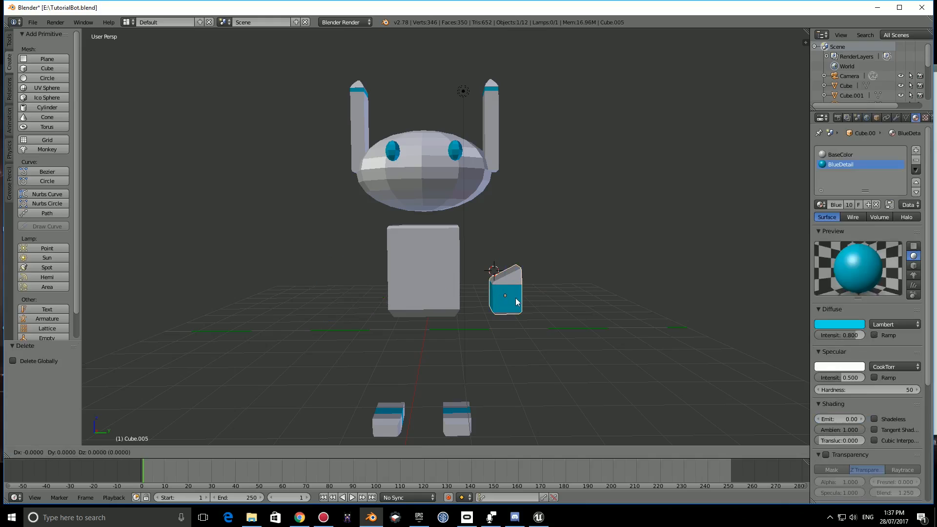
key("x")
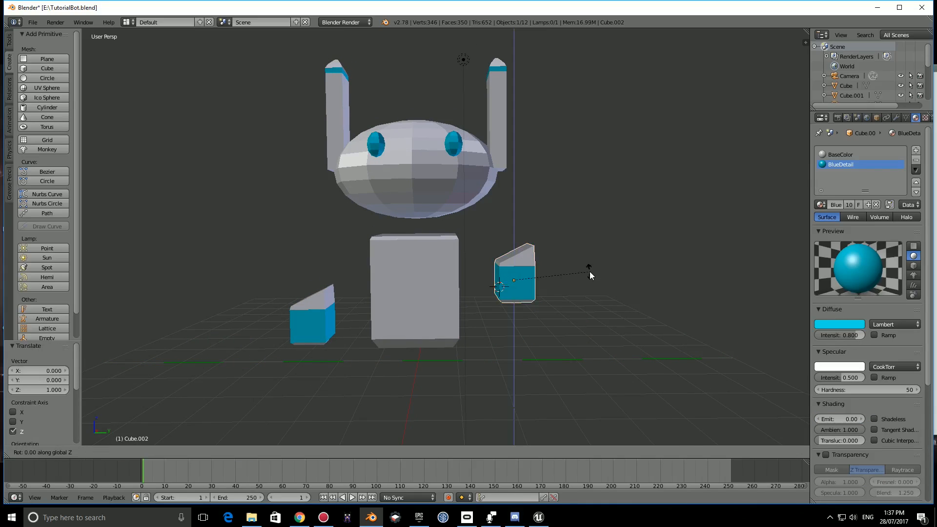
mouse_move(506, 248)
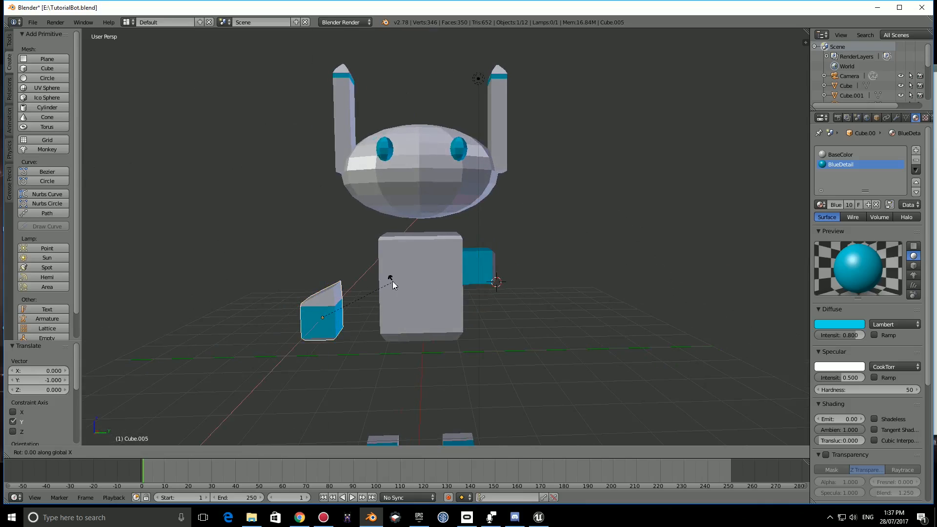
mouse_move(356, 421)
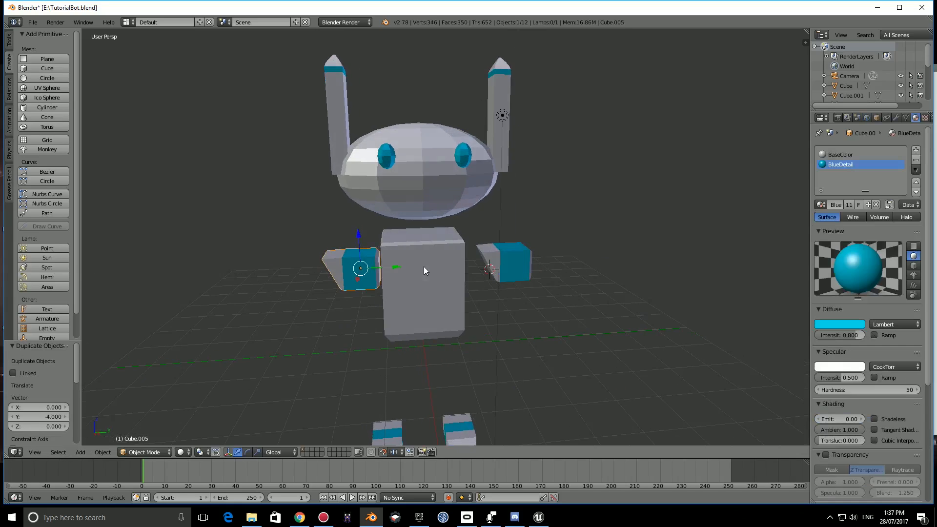
mouse_move(316, 183)
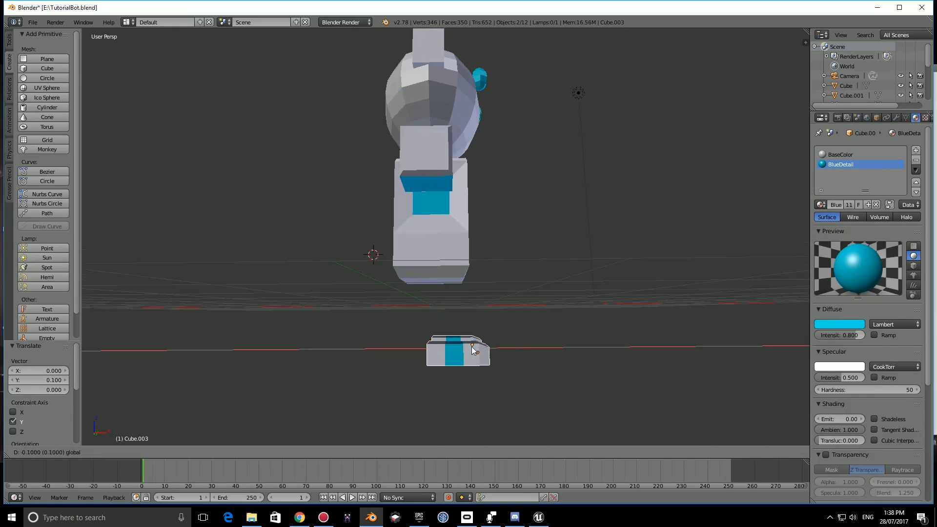
Save over TutorialBot.blend, scale the feet slimmer with S, and save over it again
key("ctrl+s")
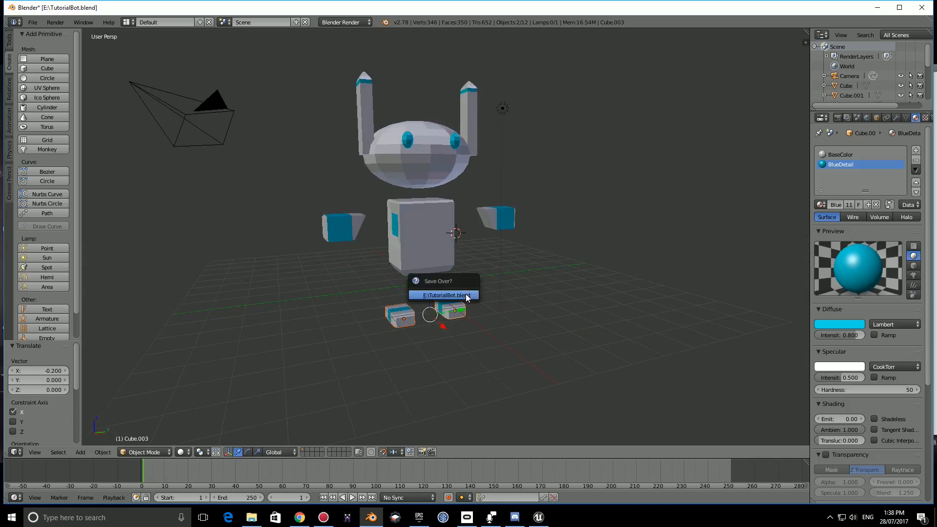
left_click(443, 295)
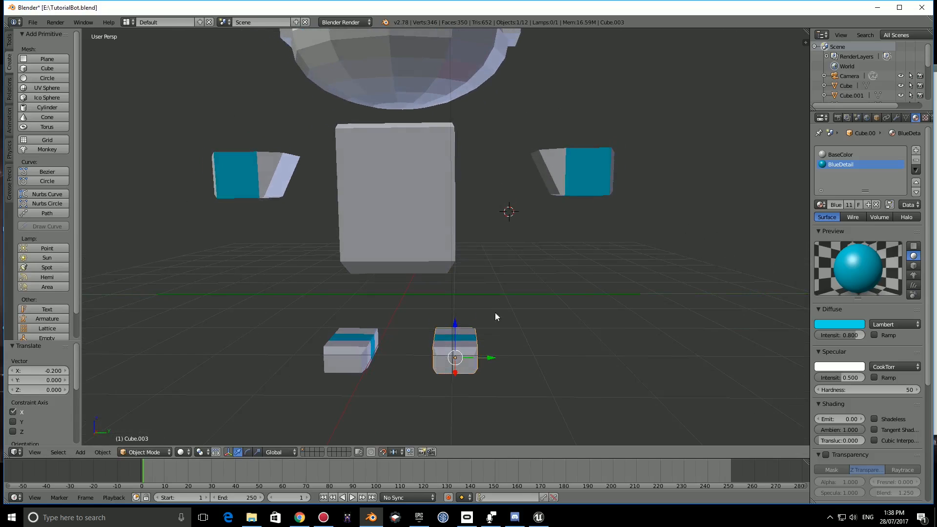
mouse_move(502, 326)
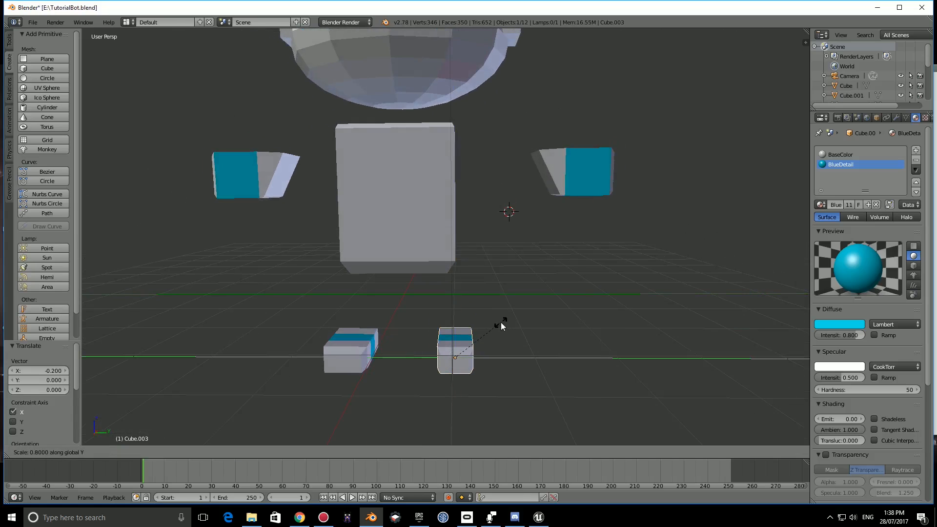
left_click(352, 349)
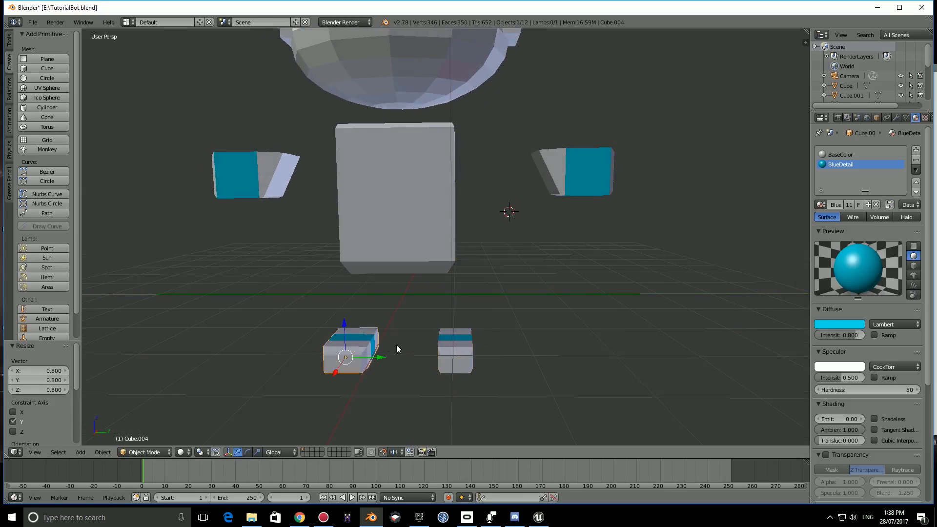
left_click(454, 352)
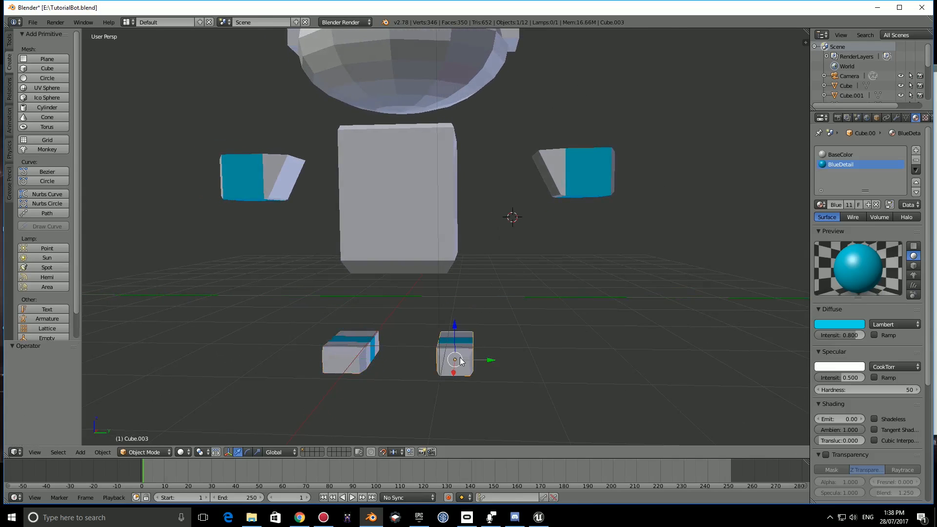
key("s")
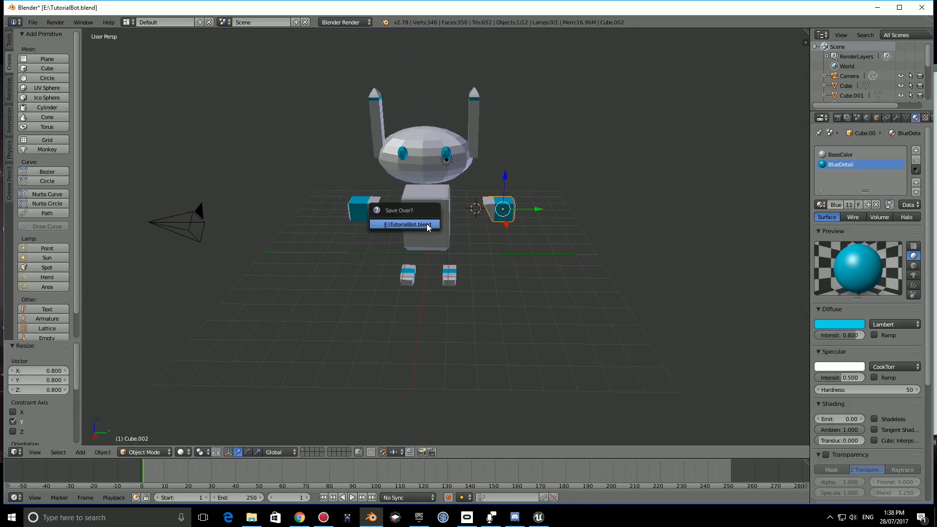
left_click(405, 224)
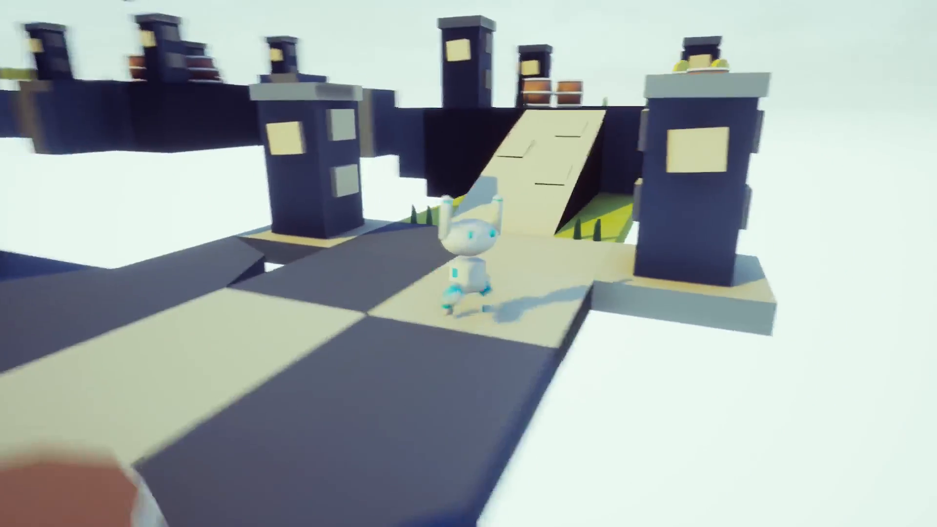
mouse_move(468, 264)
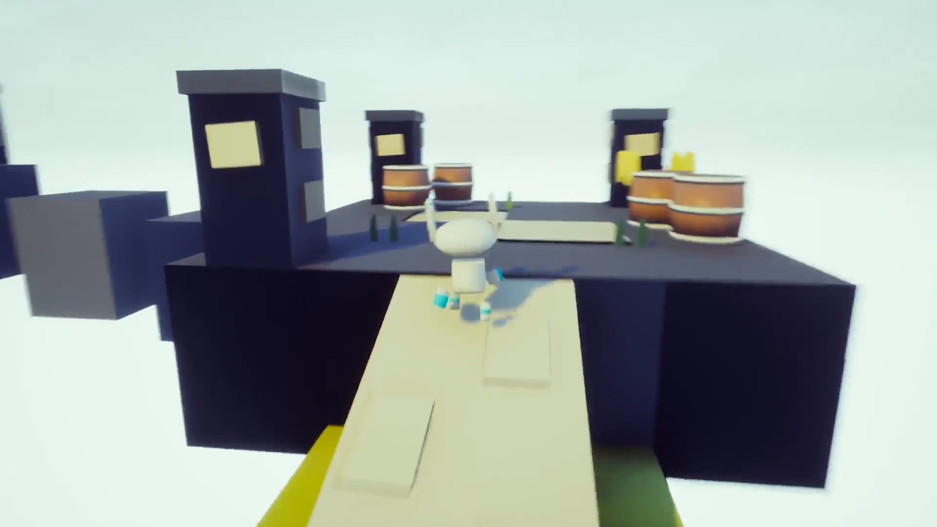